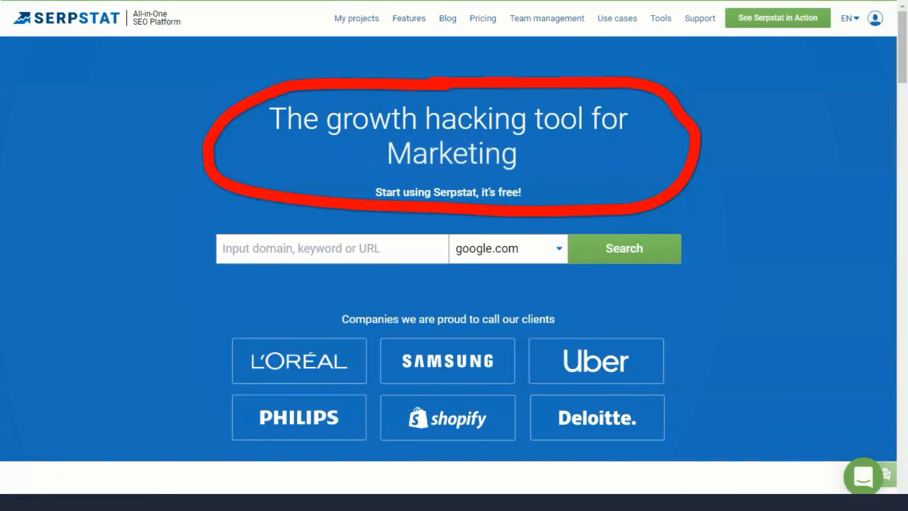
- Scroll past the client logos and start the 'What is Serpstat' intro video
scroll("down", 3)
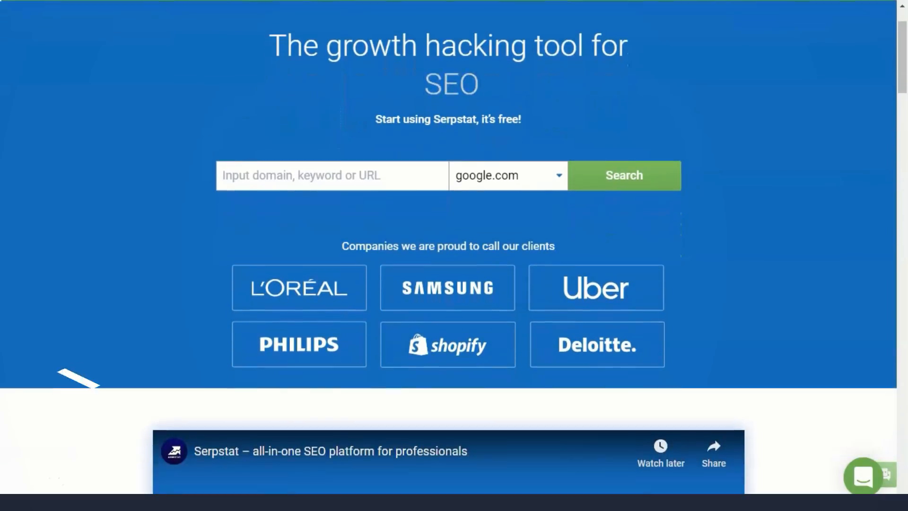
scroll("down", 3)
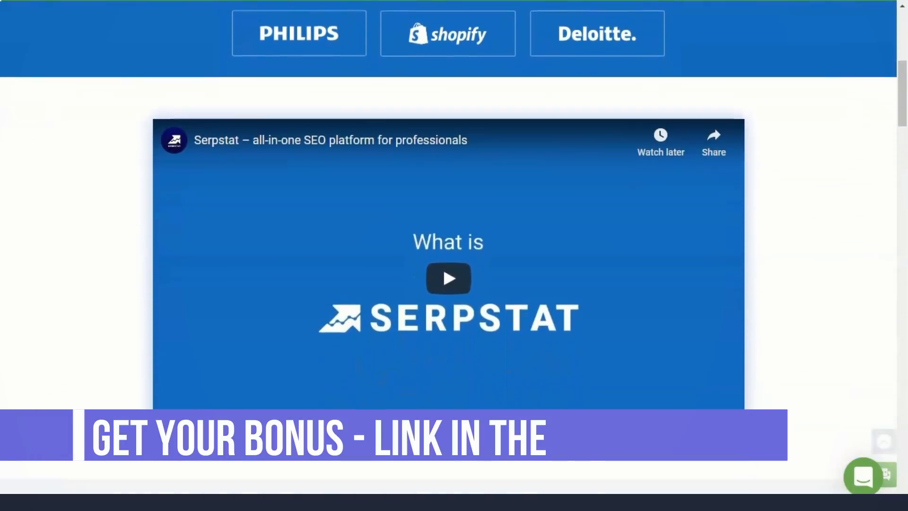
left_click(447, 278)
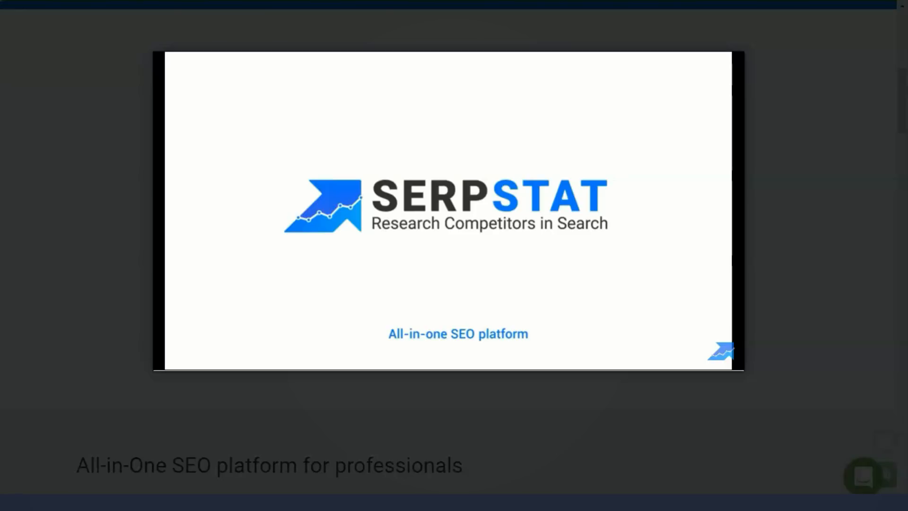
- Show the Competitors research feature list, then continue to Awards & Recognition
scroll("down", 3)
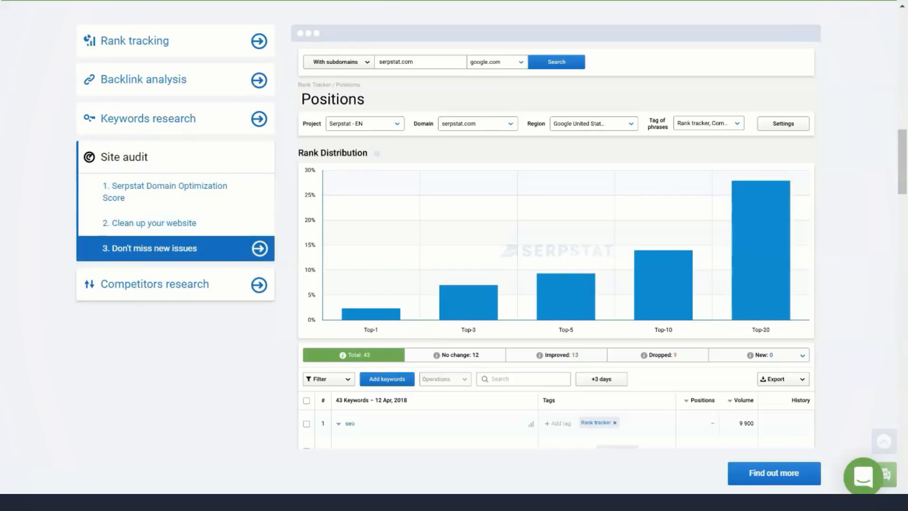
left_click(154, 284)
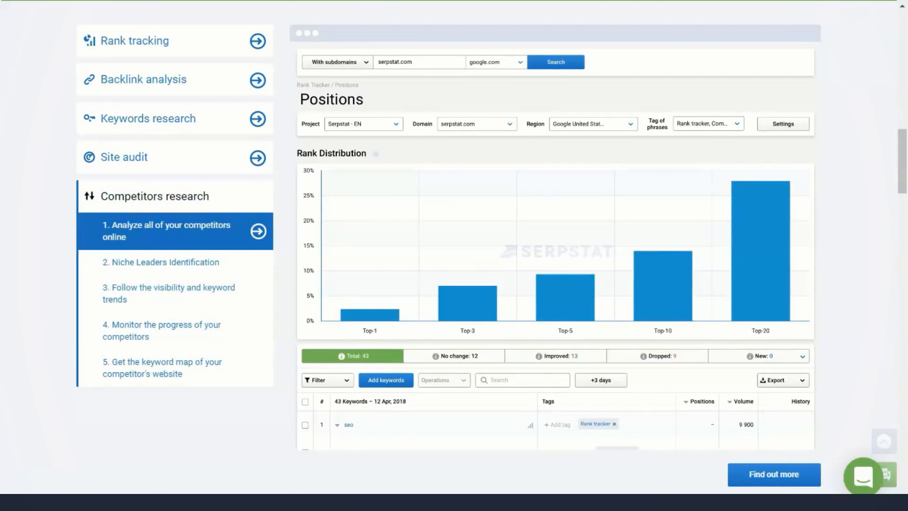
scroll("down", 3)
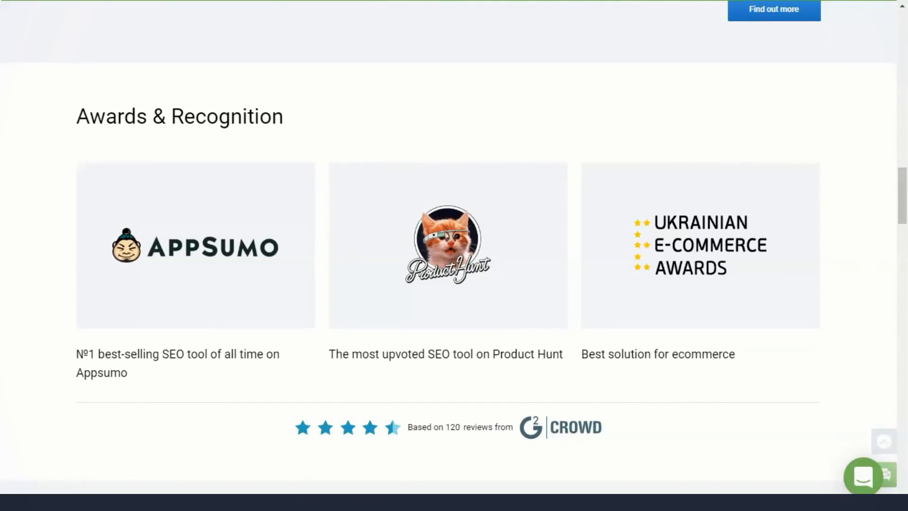
- Read 'Who can benefit' and testimonials, advance the reviews carousel, reach the plugin section
scroll("down", 3)
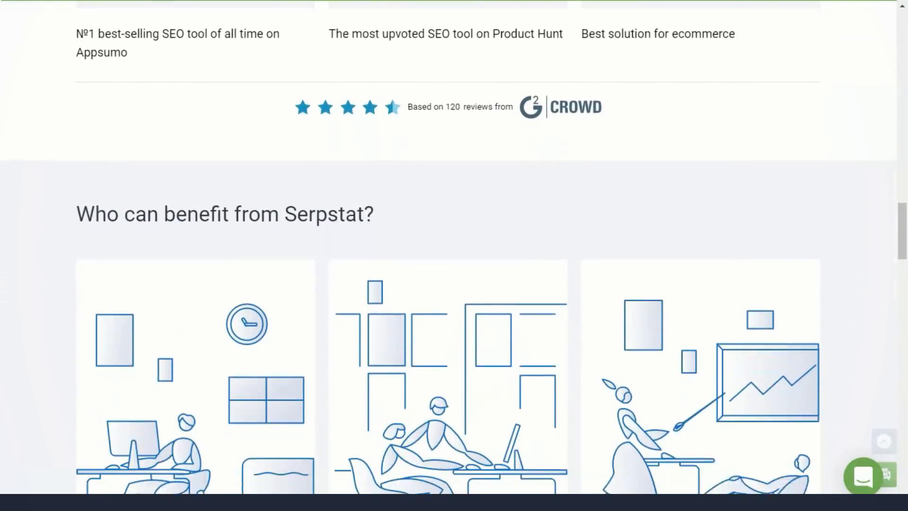
scroll("down", 3)
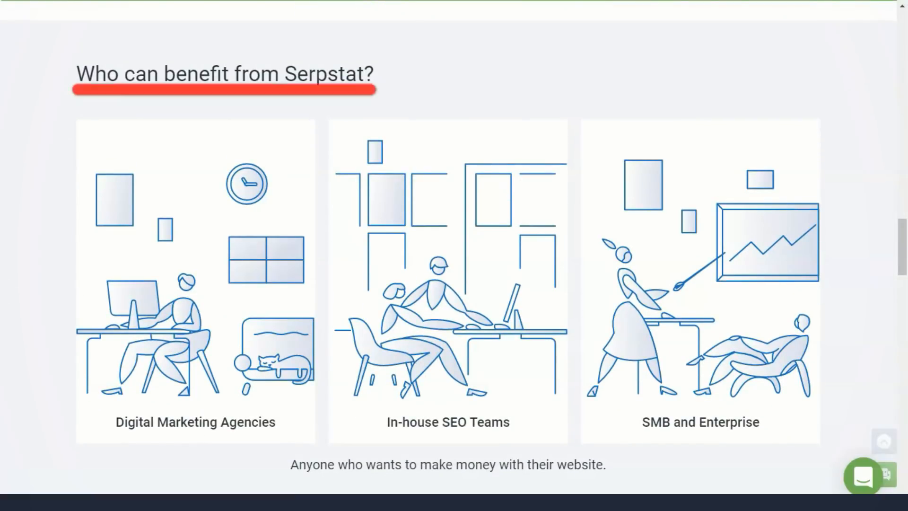
scroll("down", 3)
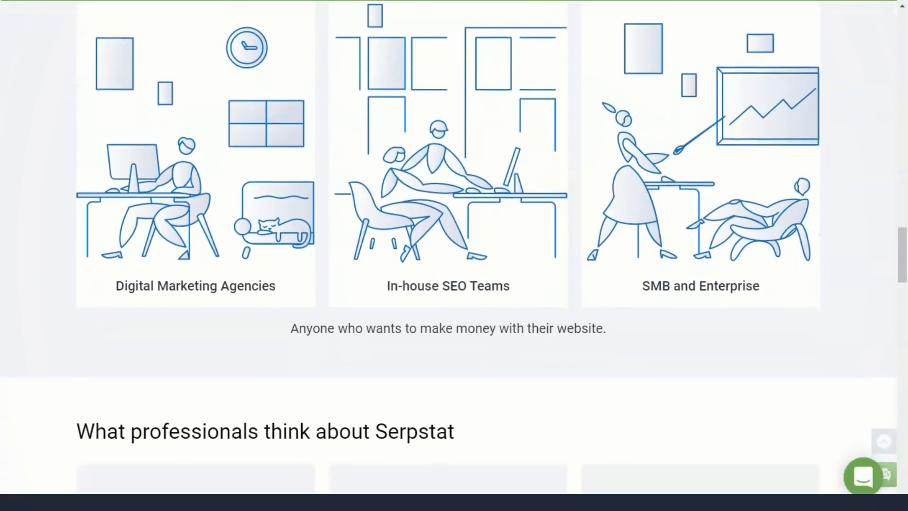
scroll("down", 3)
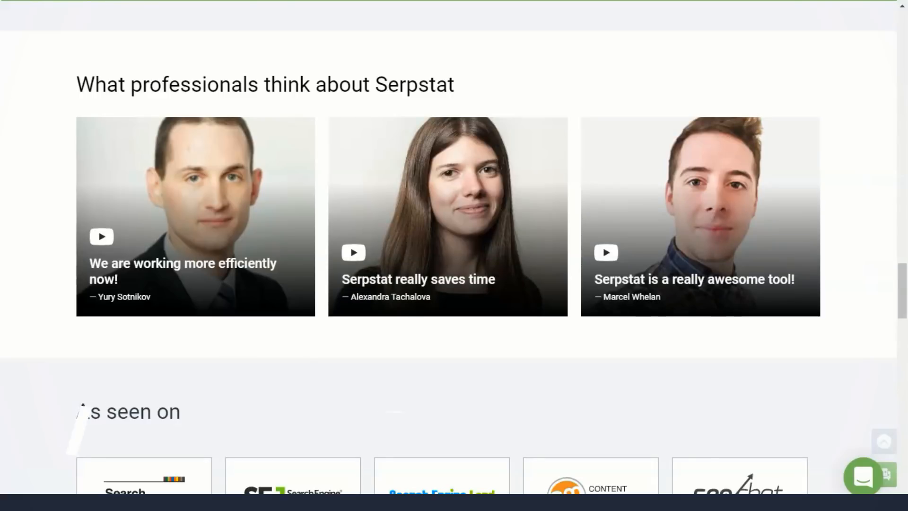
scroll("down", 3)
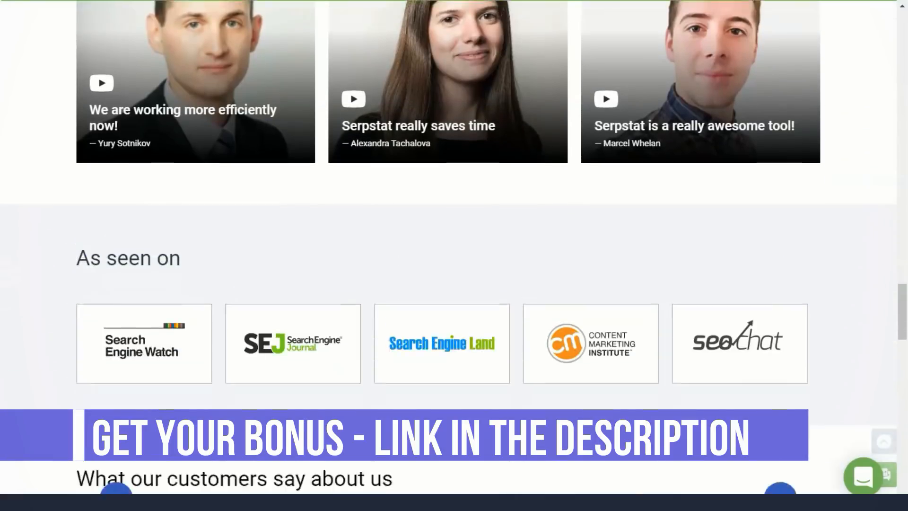
scroll("down", 3)
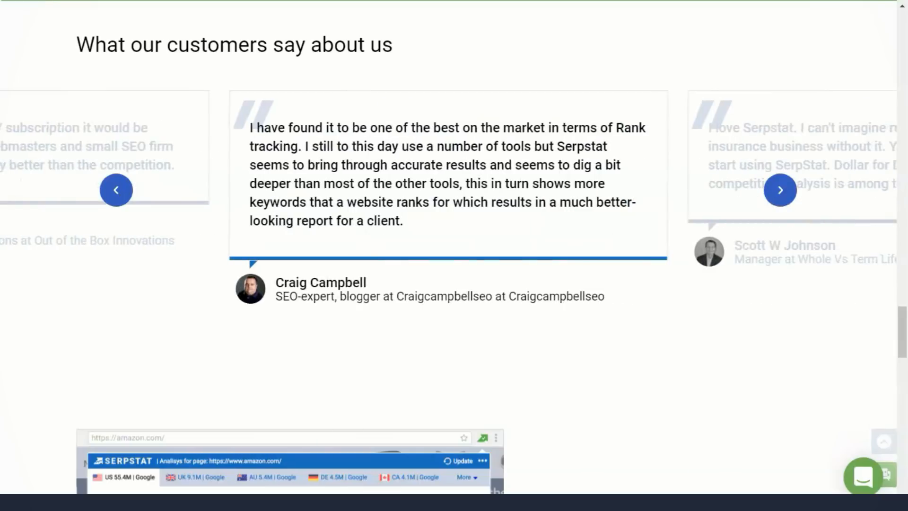
left_click(780, 190)
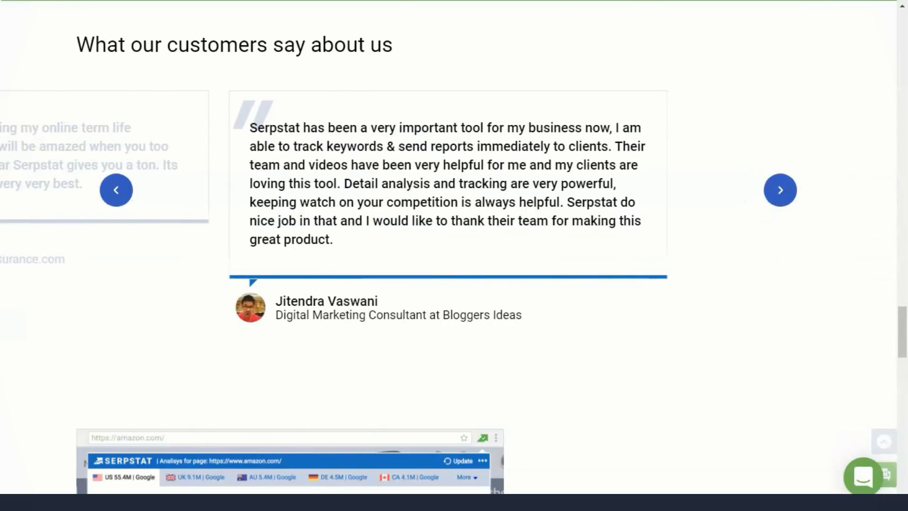
scroll("down", 3)
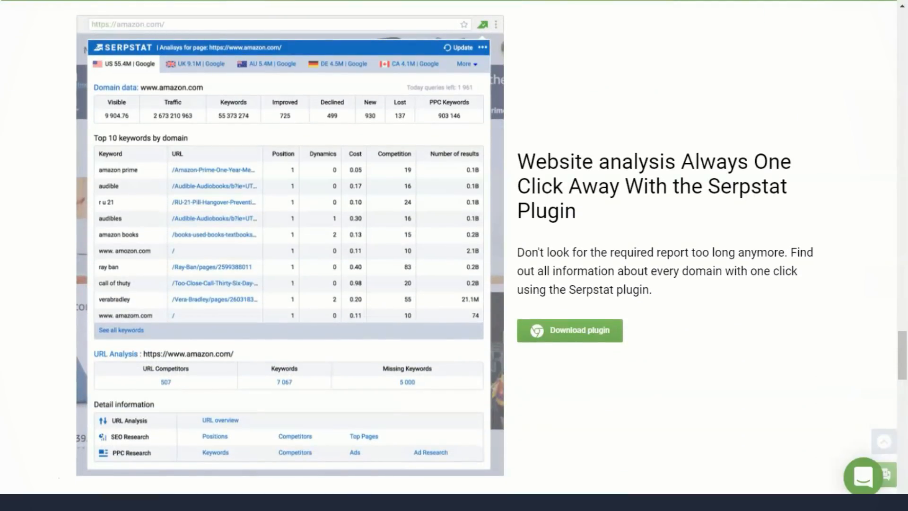
- Scroll through plugin, Customer Success Resources and Personal demonstration sections
scroll("down", 3)
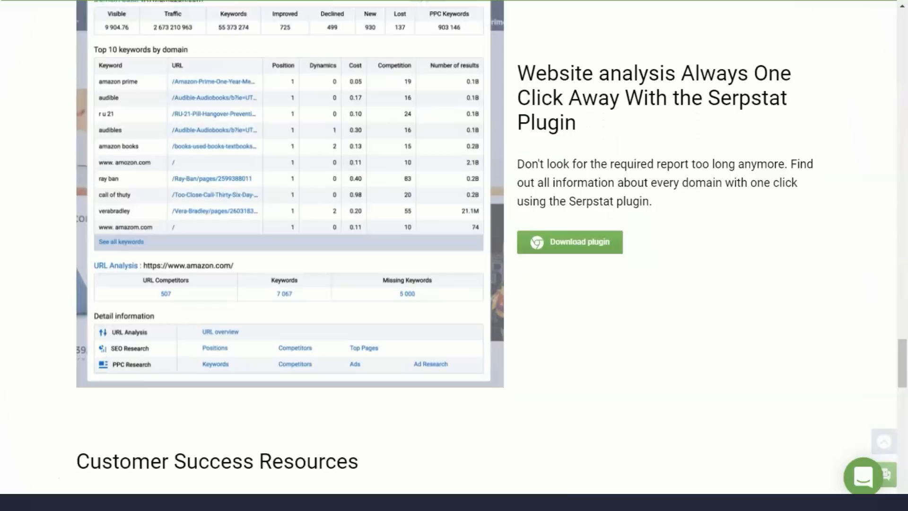
scroll("down", 3)
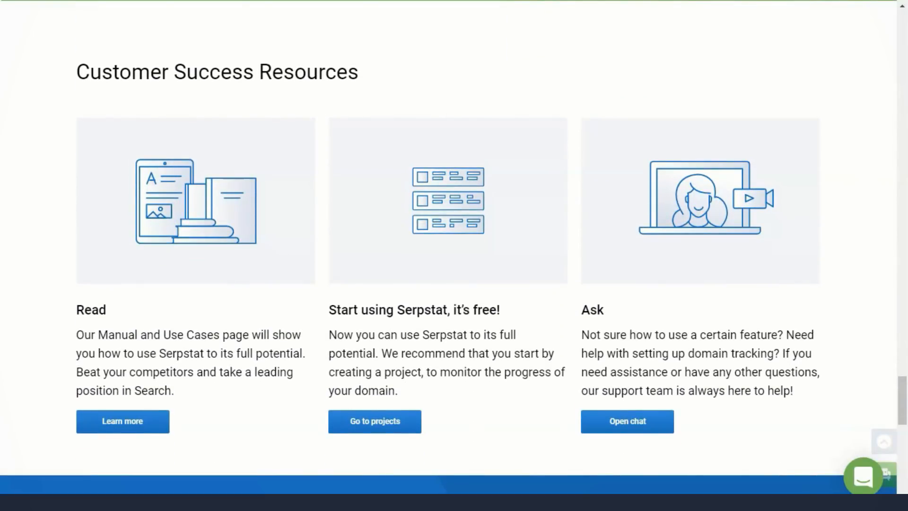
scroll("down", 3)
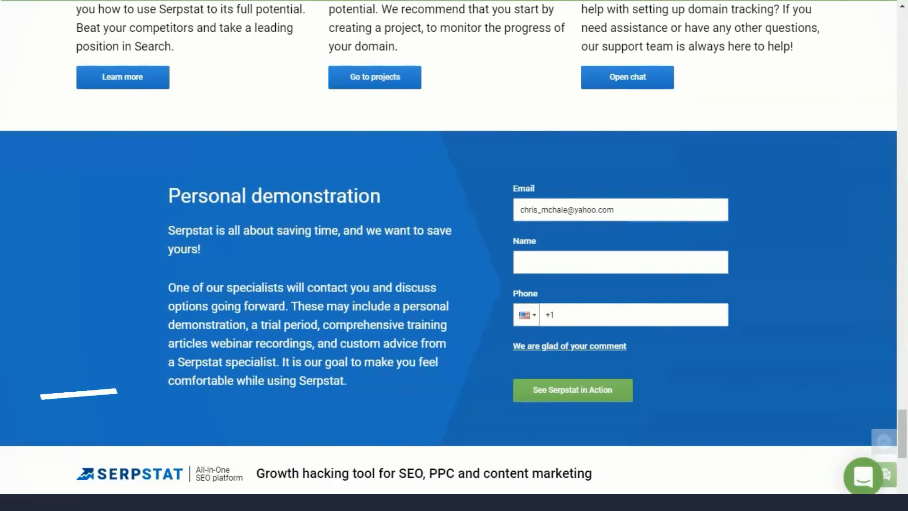
scroll("up", 3)
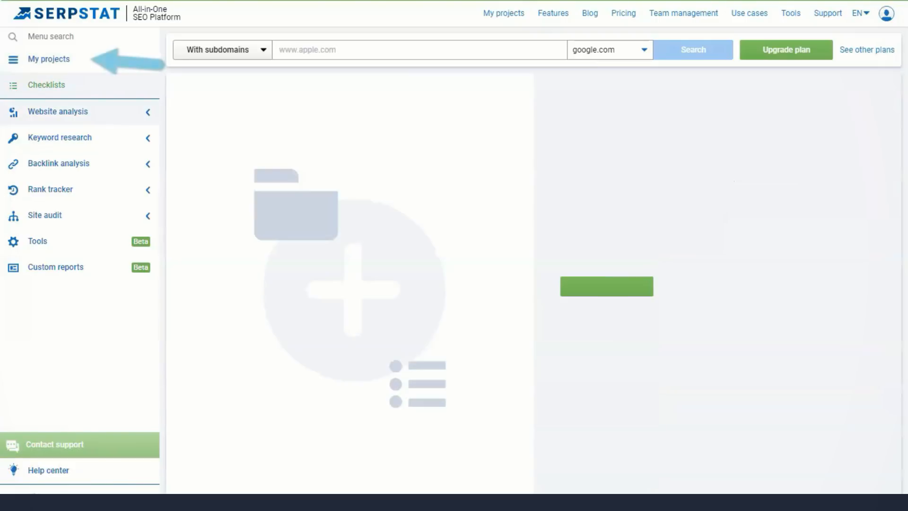
- Expand Keyword research in the sidebar, then go to the Explore Our Features page
left_click(46, 84)
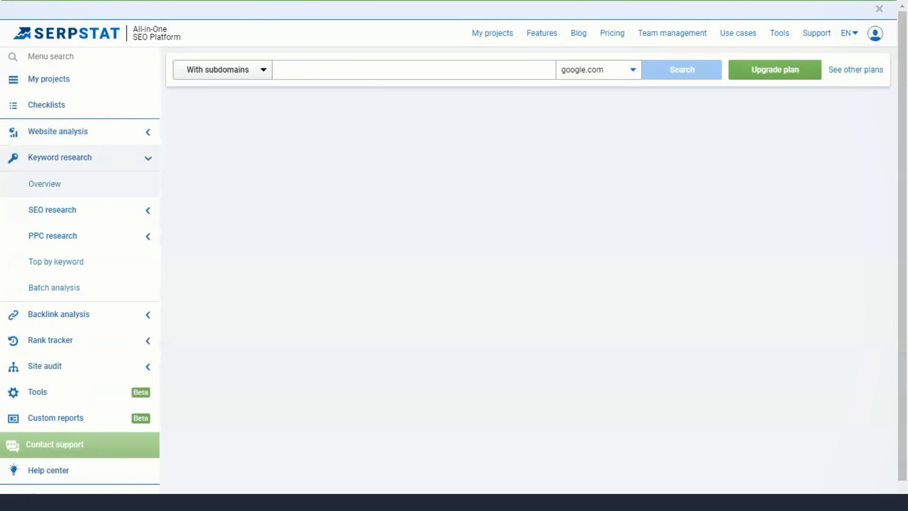
left_click(52, 210)
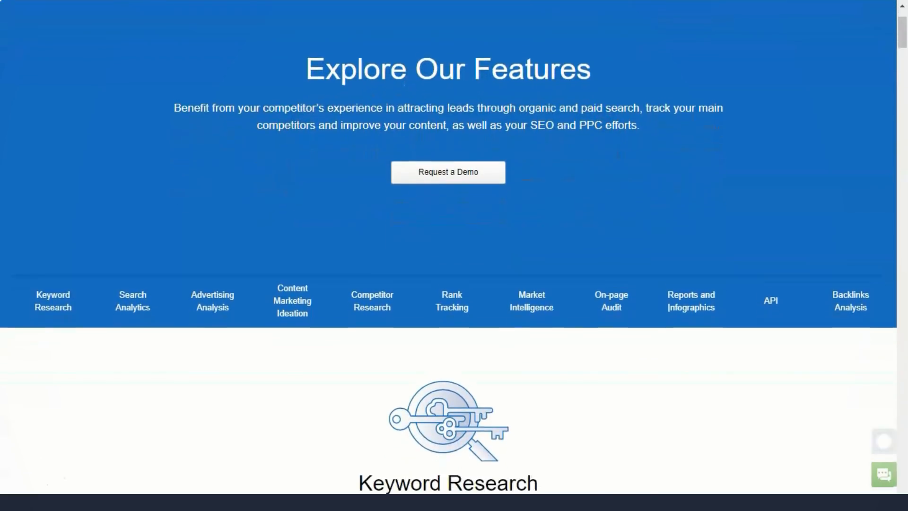
- Read Keyword Research, Search Analytics and Advertising Analysis, then jump to Content Marketing Ideation
scroll("down", 3)
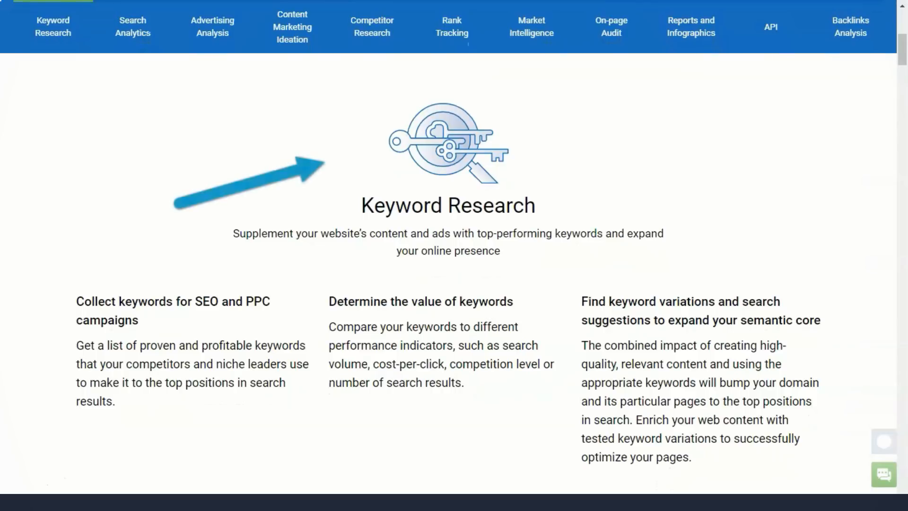
left_click(125, 27)
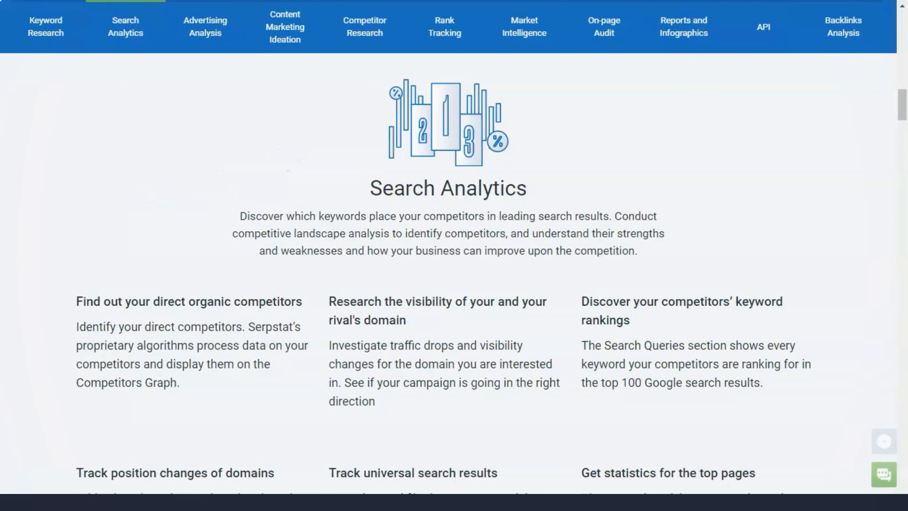
scroll("down", 3)
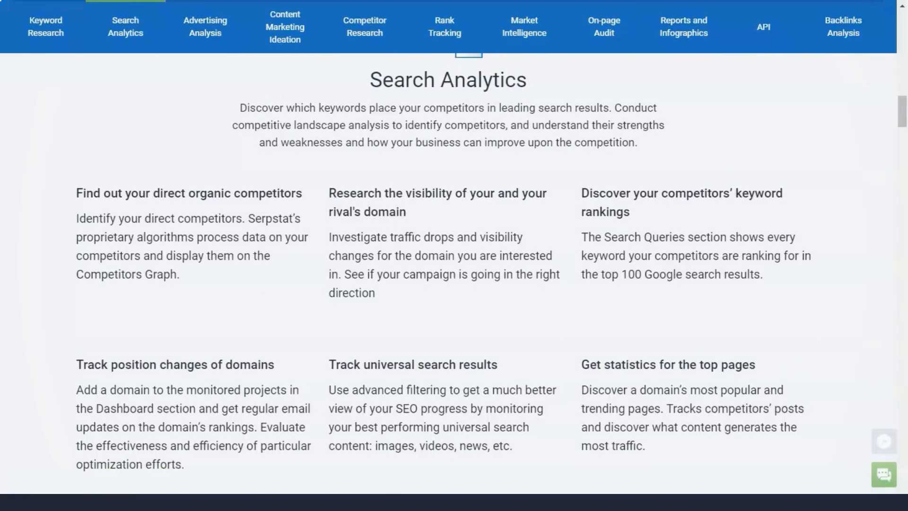
left_click(204, 27)
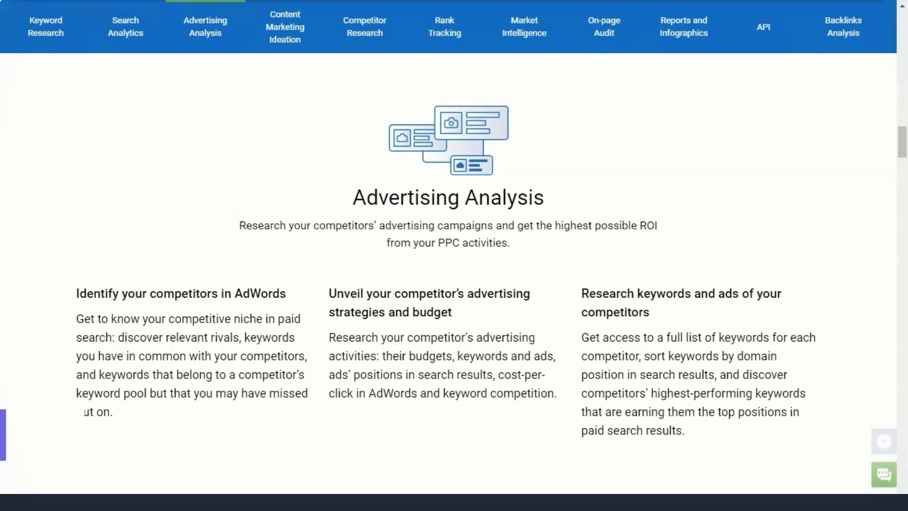
scroll("down", 3)
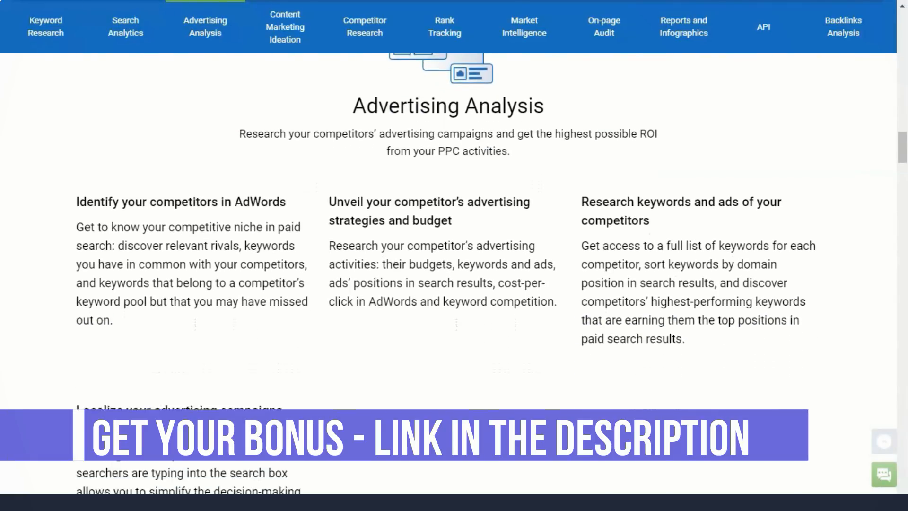
scroll("down", 3)
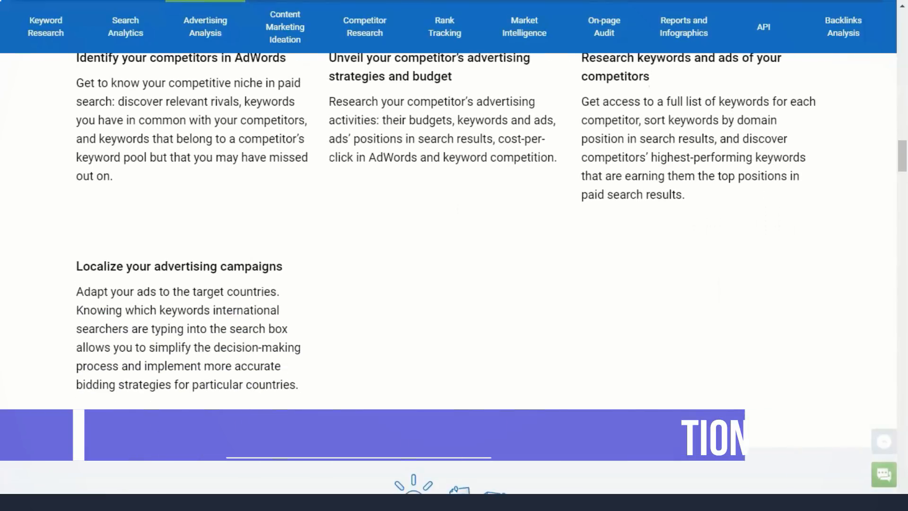
left_click(284, 27)
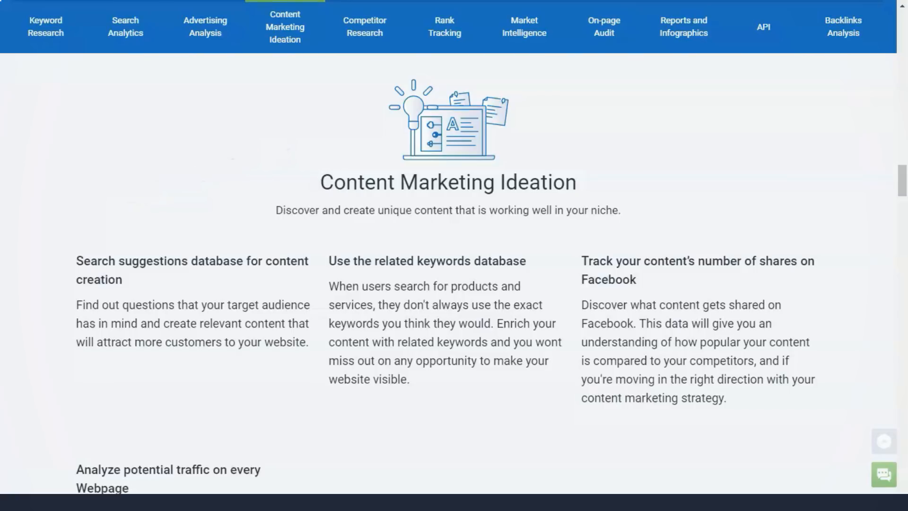
- Read Content Marketing Ideation, jump to Competitor Research and scroll through Rank Tracking
scroll("down", 3)
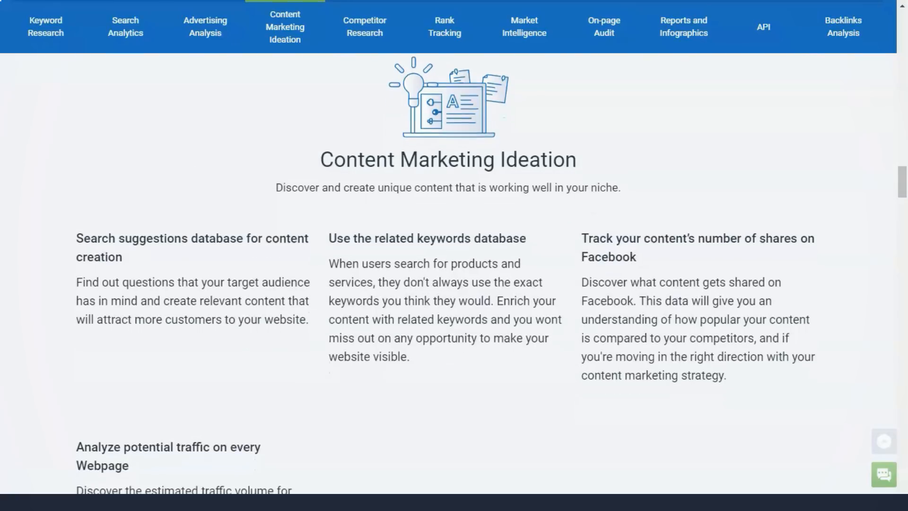
scroll("down", 3)
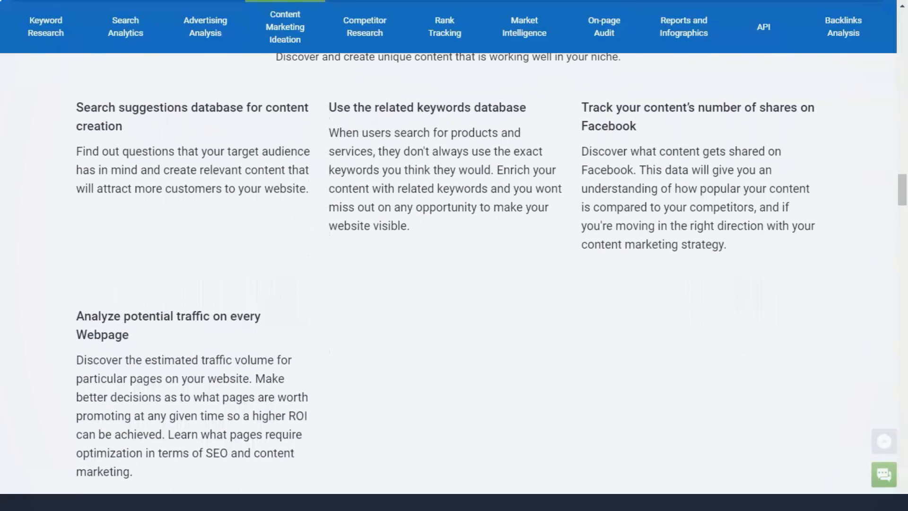
scroll("down", 3)
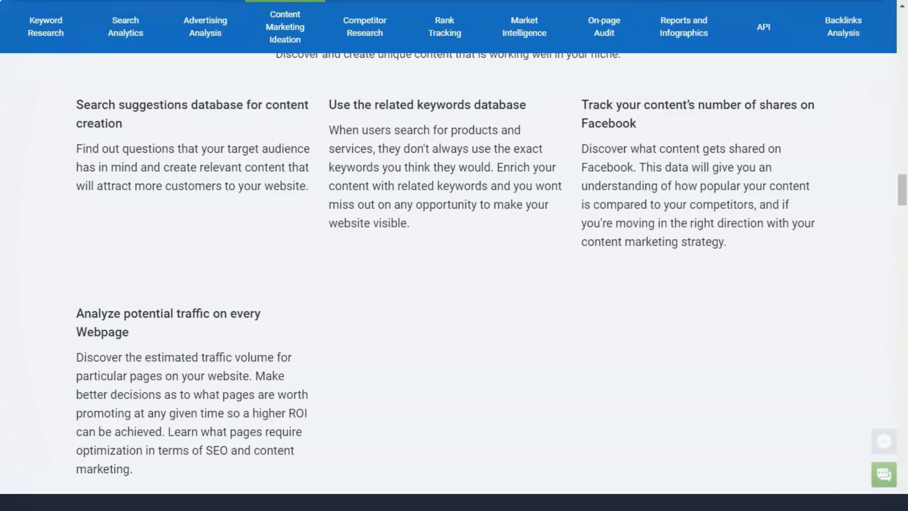
left_click(364, 26)
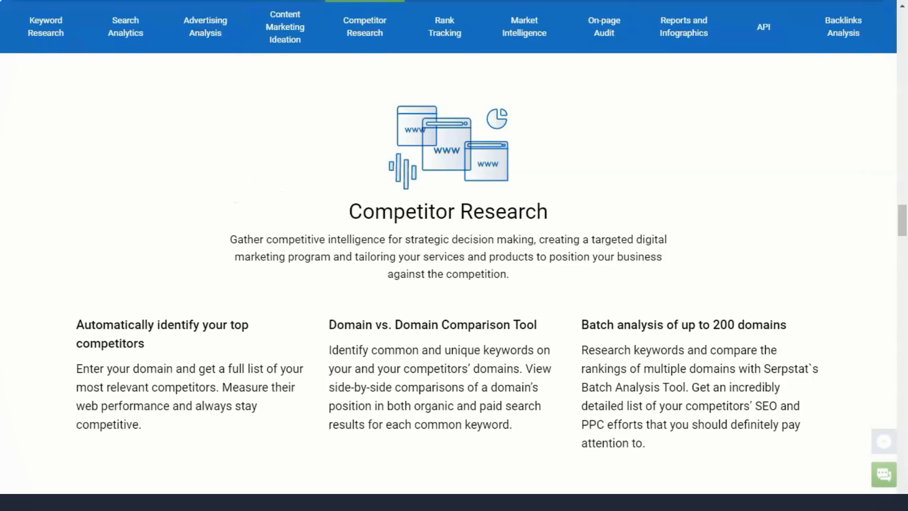
scroll("down", 3)
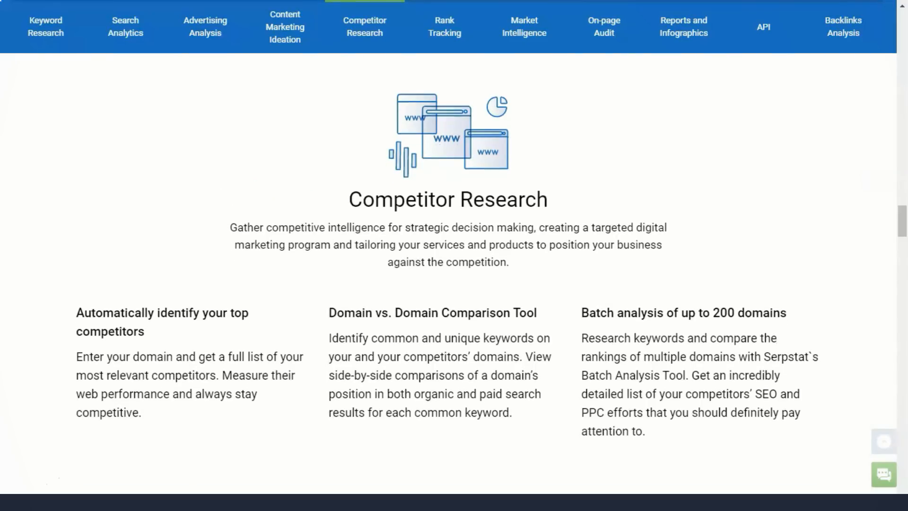
scroll("down", 3)
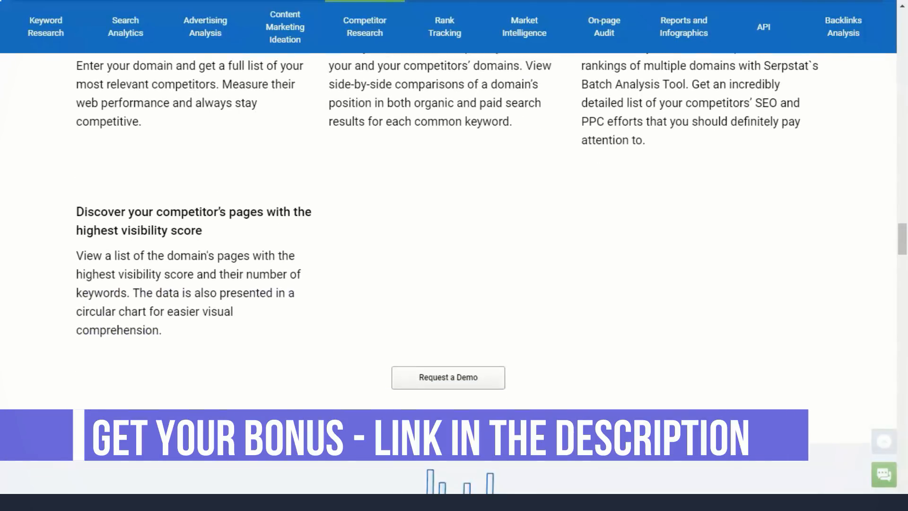
scroll("down", 3)
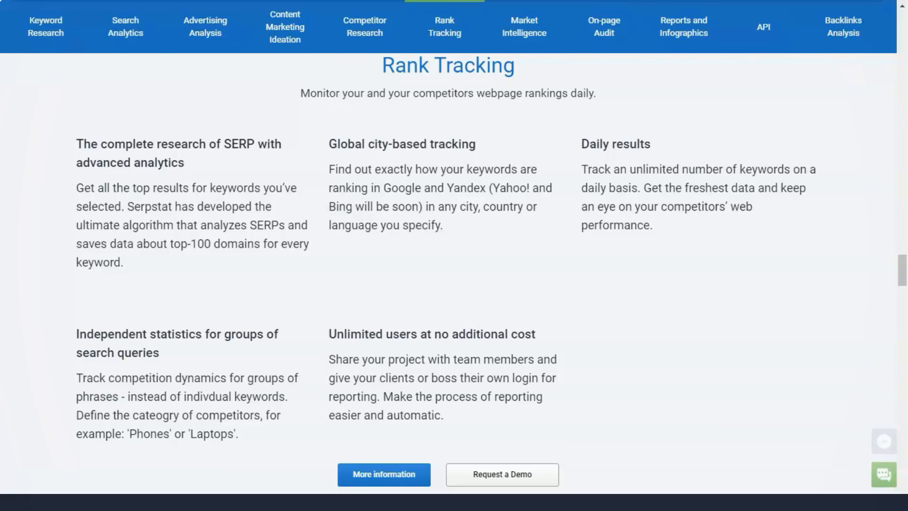
- Review Market Intelligence and the On-page Audit checklist, ending at Reports and Infographics
left_click(523, 26)
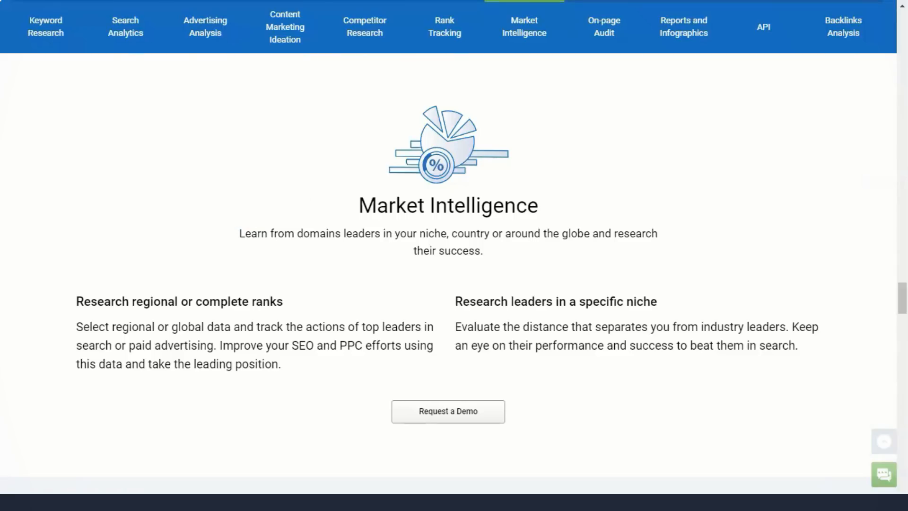
left_click(603, 26)
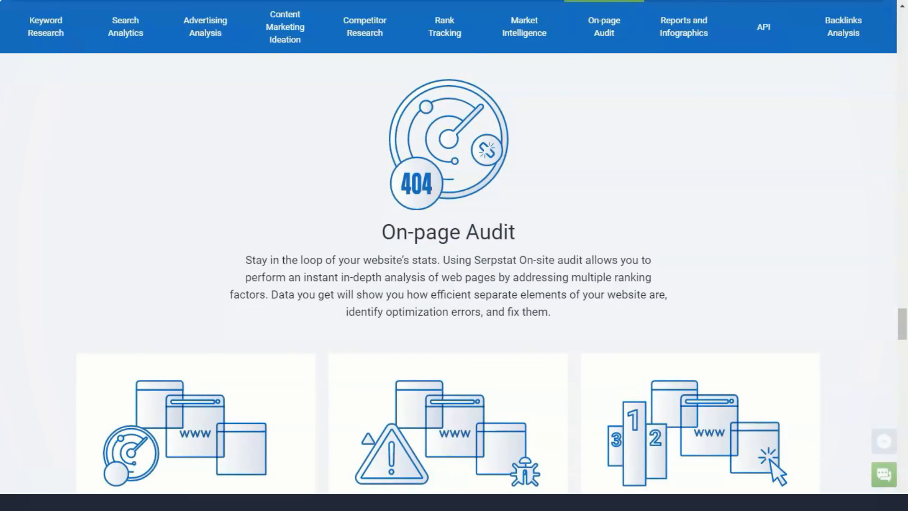
scroll("down", 3)
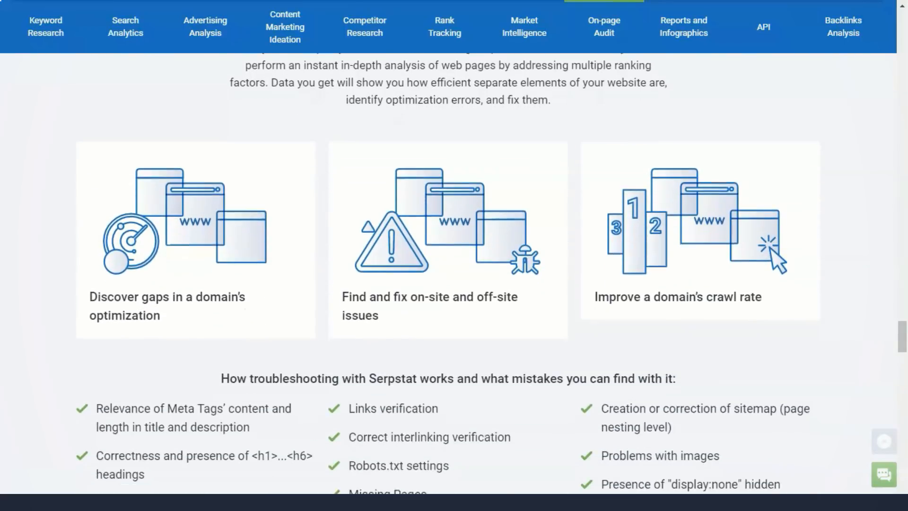
scroll("down", 3)
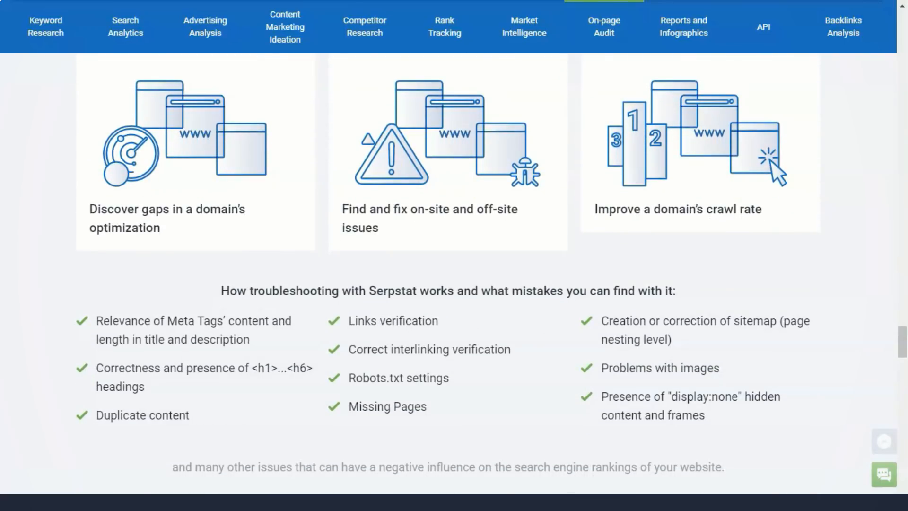
scroll("down", 3)
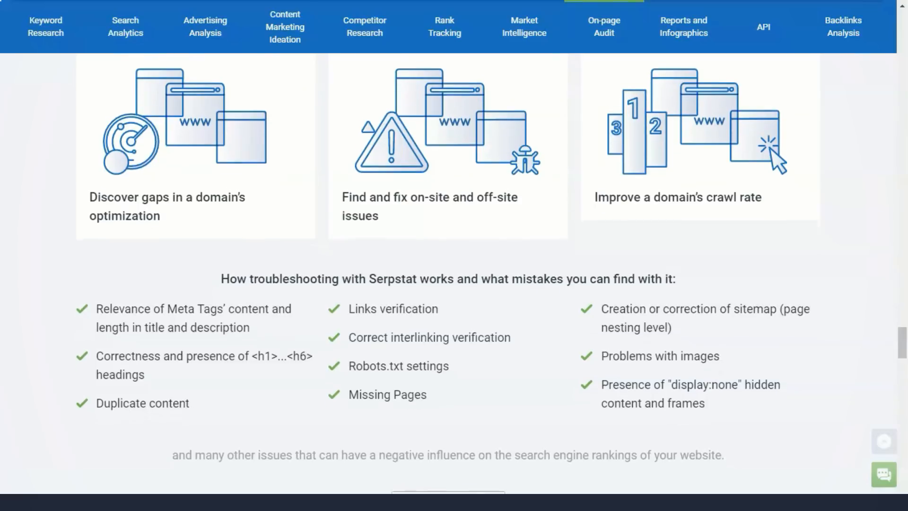
left_click(682, 26)
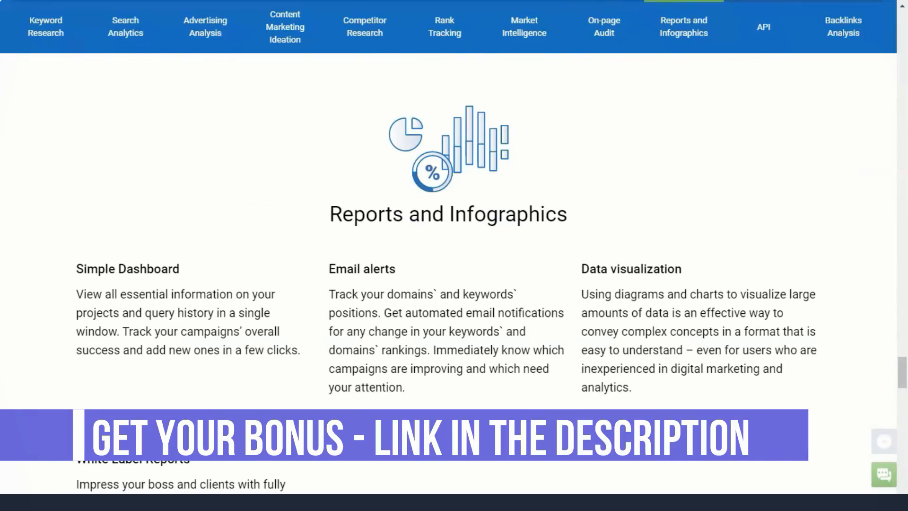
- Scroll through Reports and Infographics, API and Backlink Analysis features
scroll("down", 3)
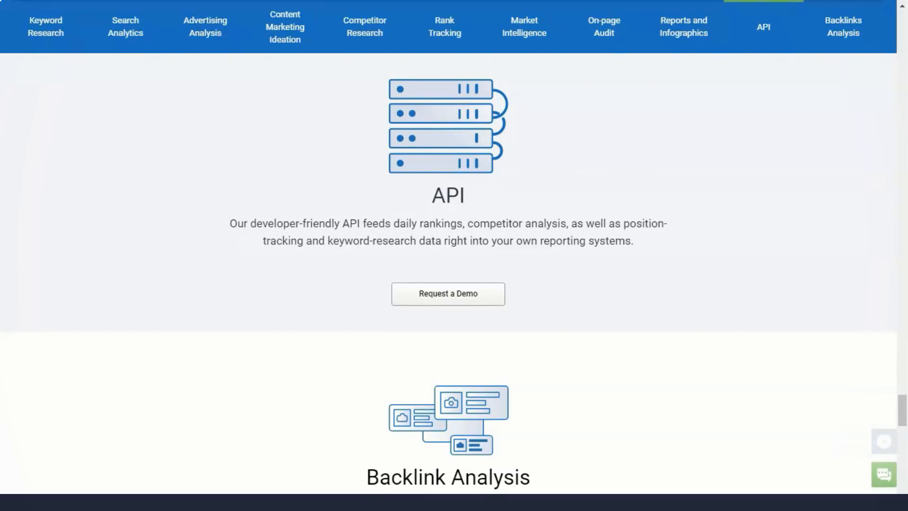
scroll("down", 3)
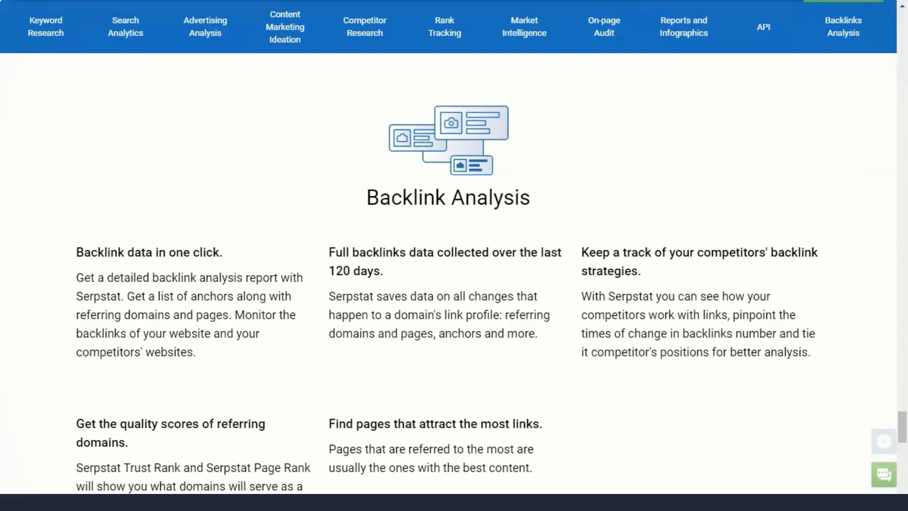
scroll("down", 3)
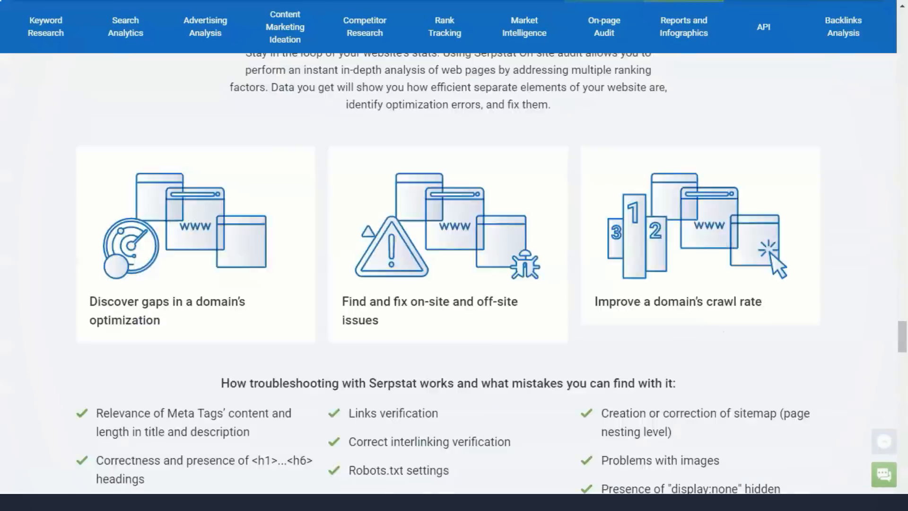
scroll("up", 3)
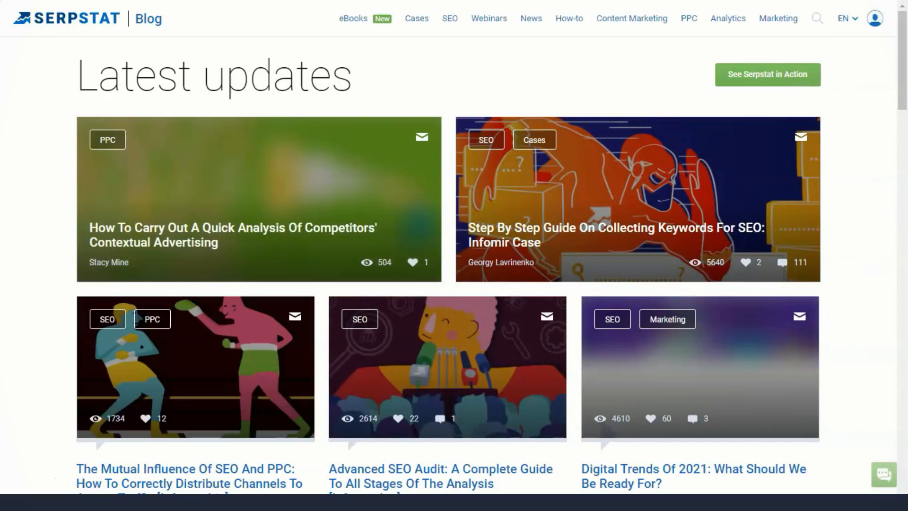
- Scroll the blog's articles and videos, then go to the Pricing page via the main menu
scroll("down", 3)
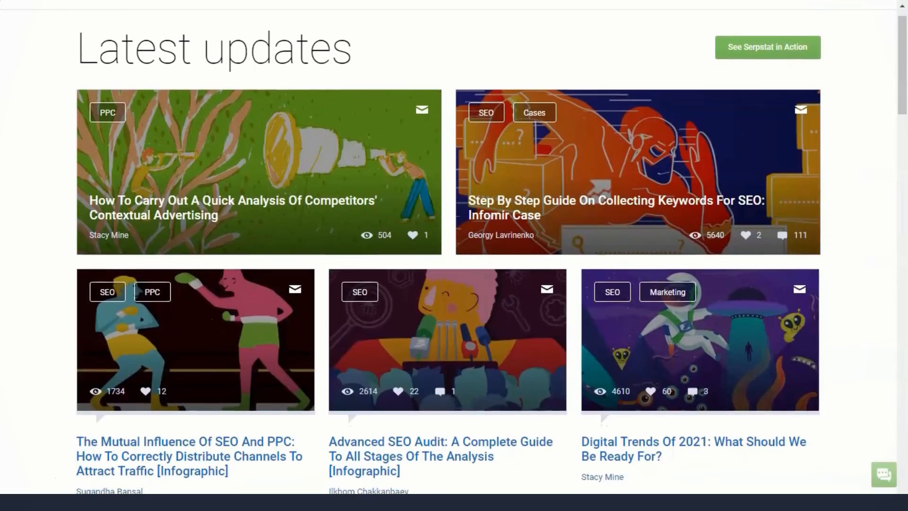
scroll("down", 3)
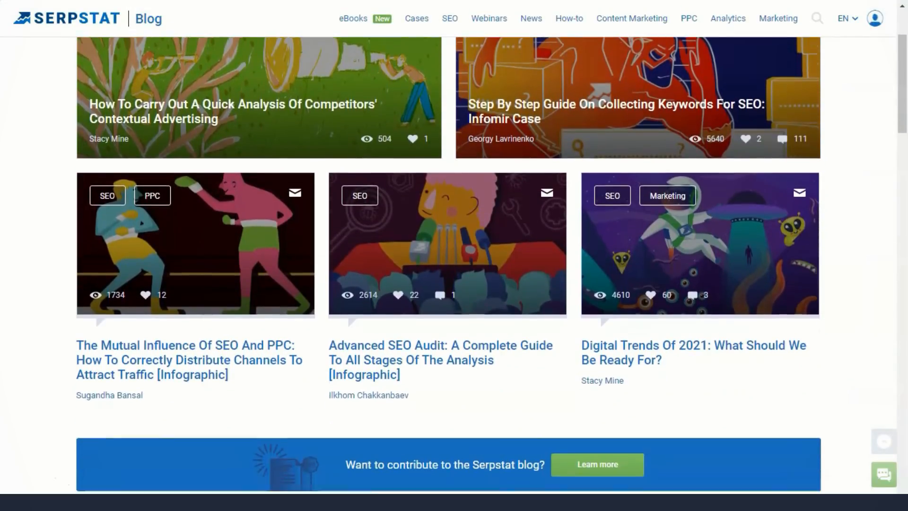
scroll("down", 3)
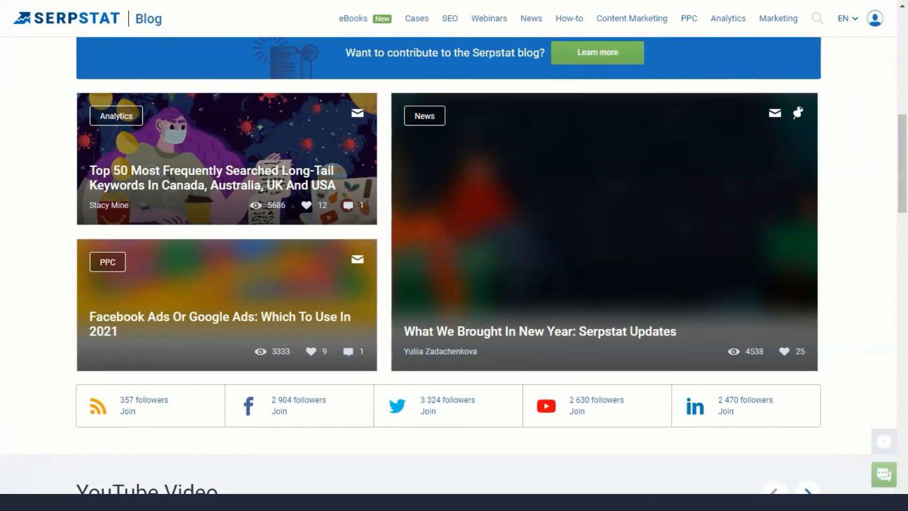
scroll("down", 3)
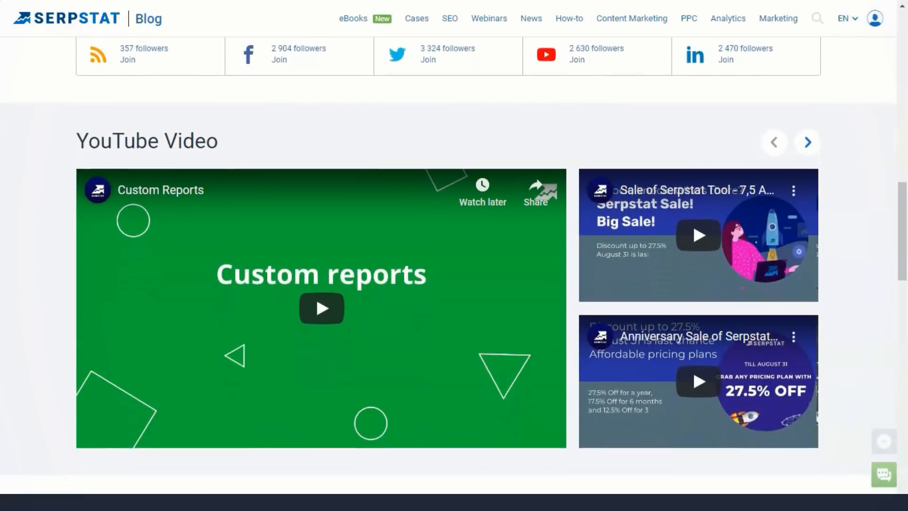
scroll("down", 3)
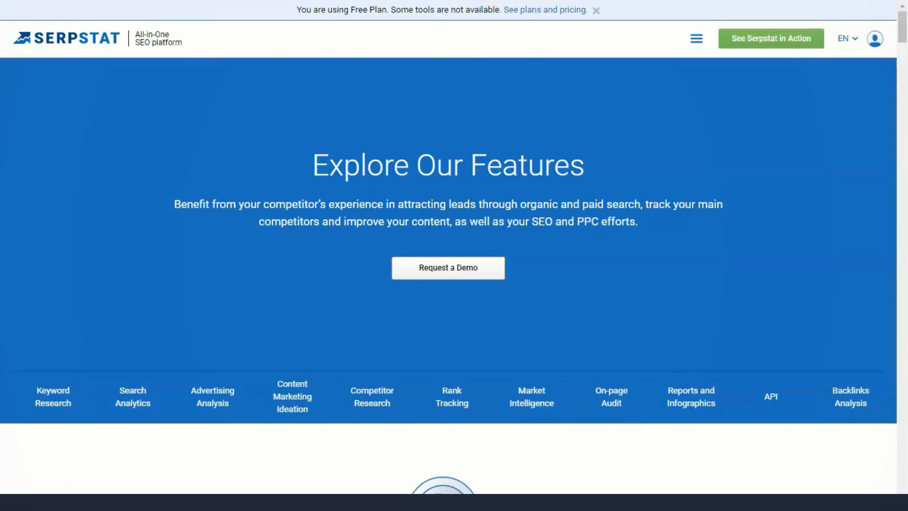
left_click(696, 38)
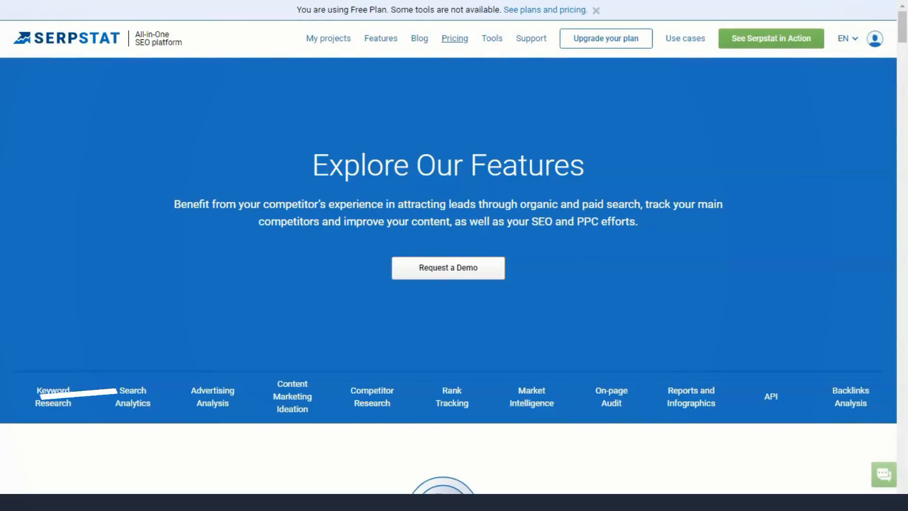
left_click(453, 38)
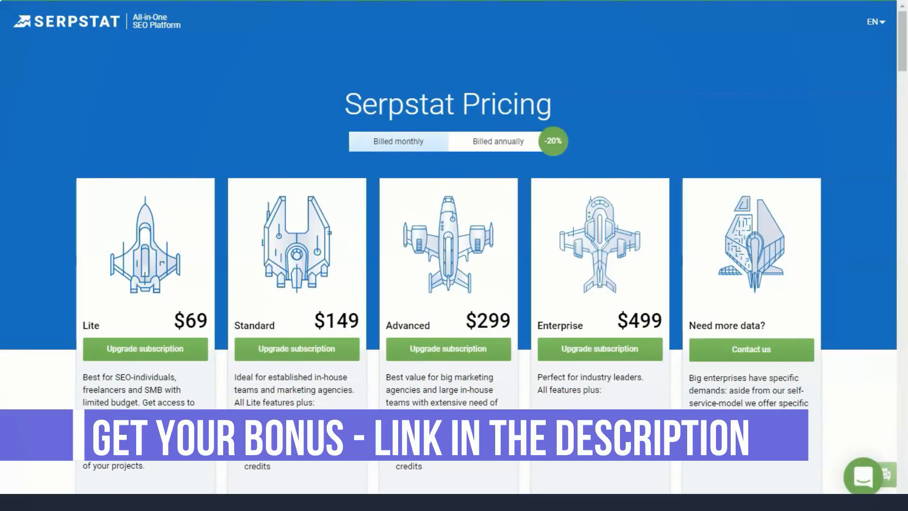
- Scroll past plan cards, 'Every Serpstat plan includes' grid and perks to the comparison table
scroll("down", 3)
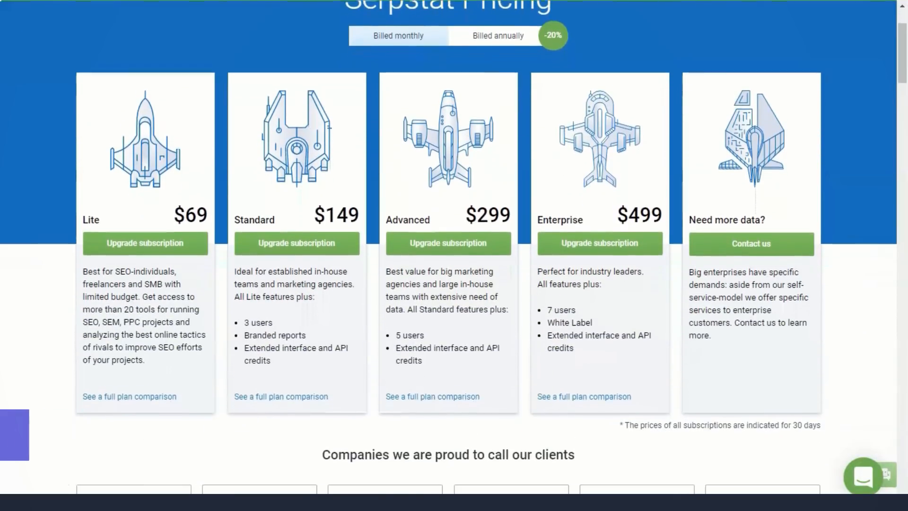
scroll("down", 3)
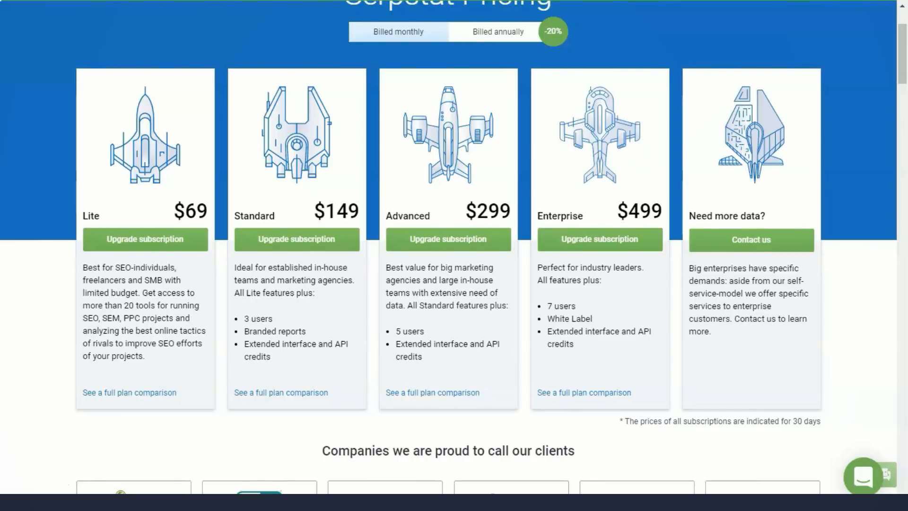
scroll("down", 3)
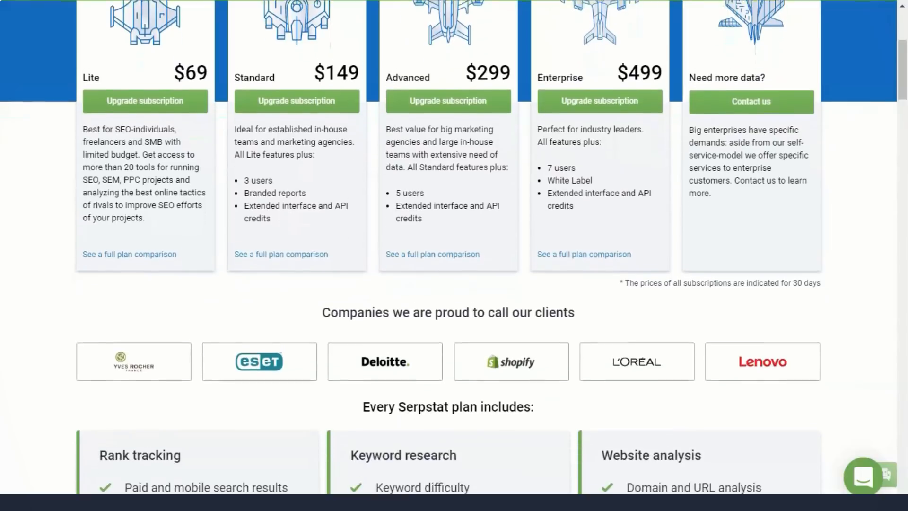
scroll("down", 3)
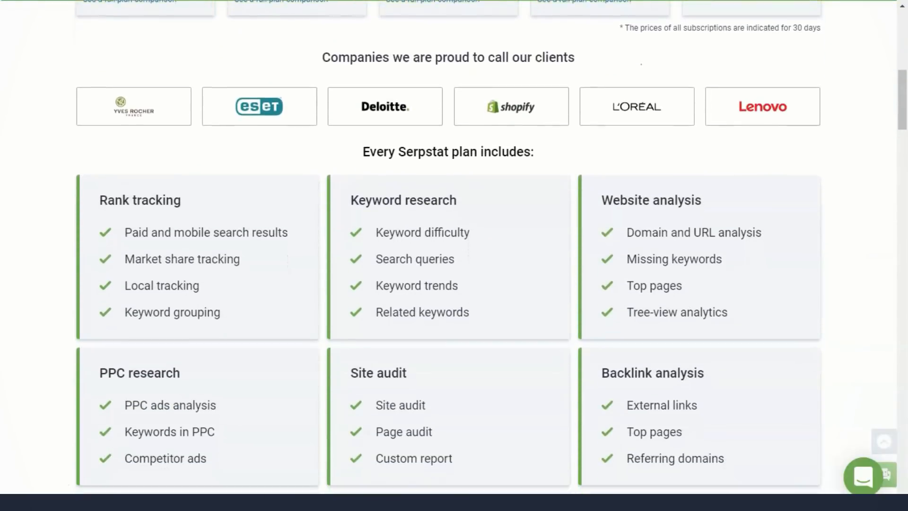
scroll("down", 3)
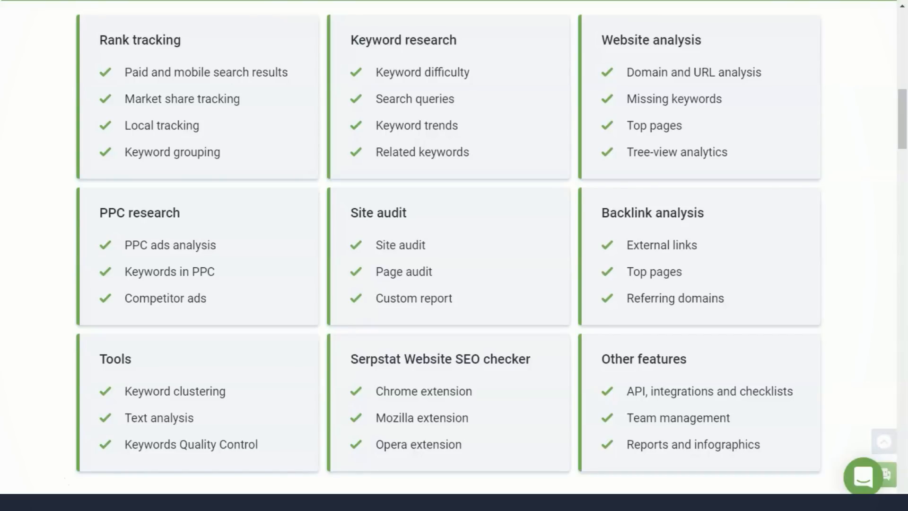
scroll("down", 3)
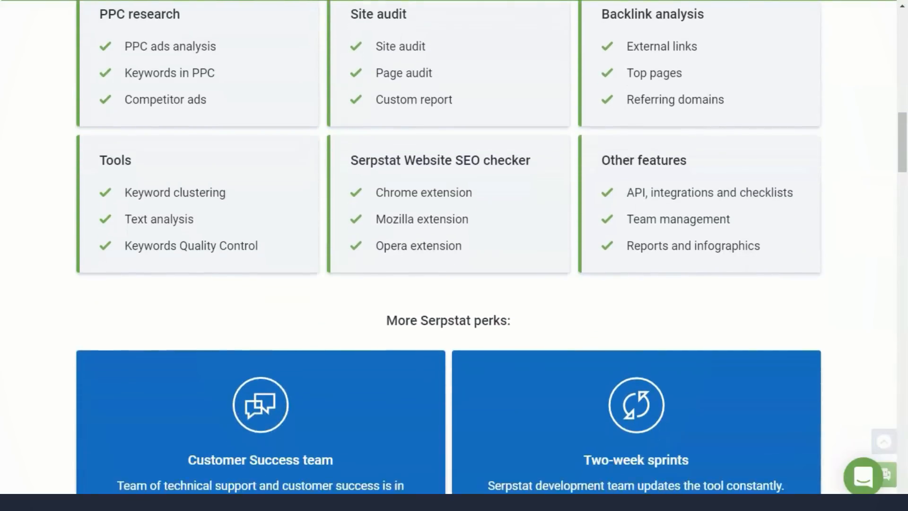
scroll("down", 3)
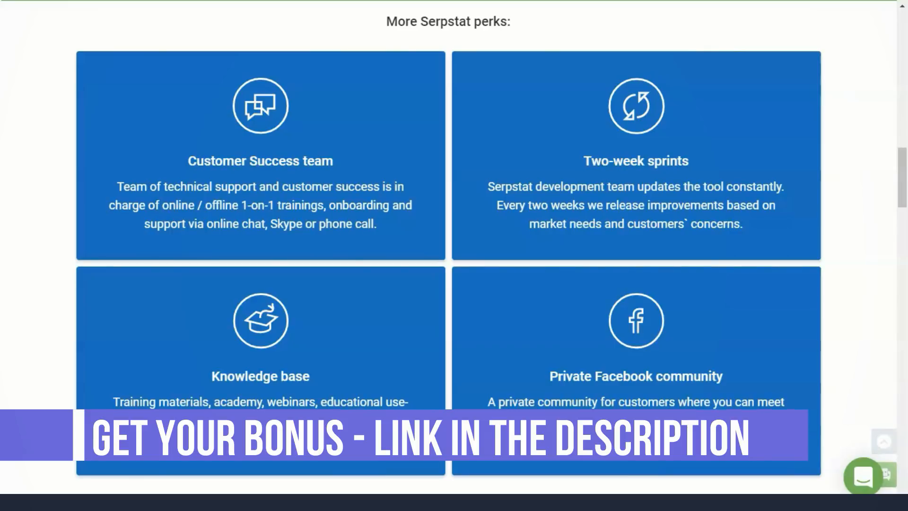
scroll("down", 3)
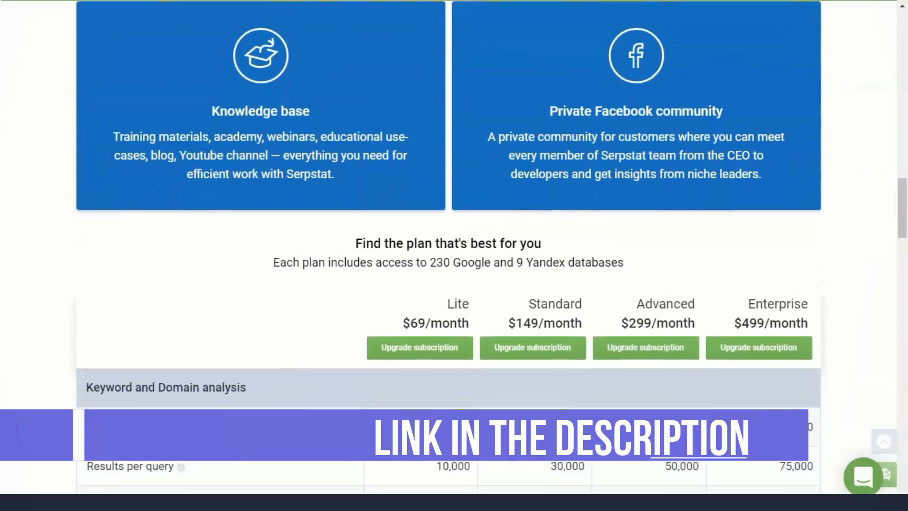
- Scroll through the plan comparison table and long-term subscription discounts
scroll("down", 3)
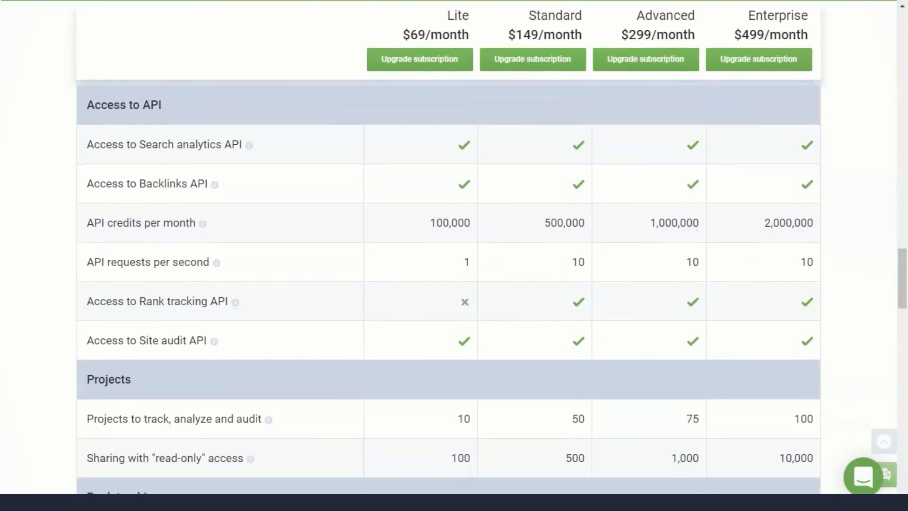
scroll("down", 3)
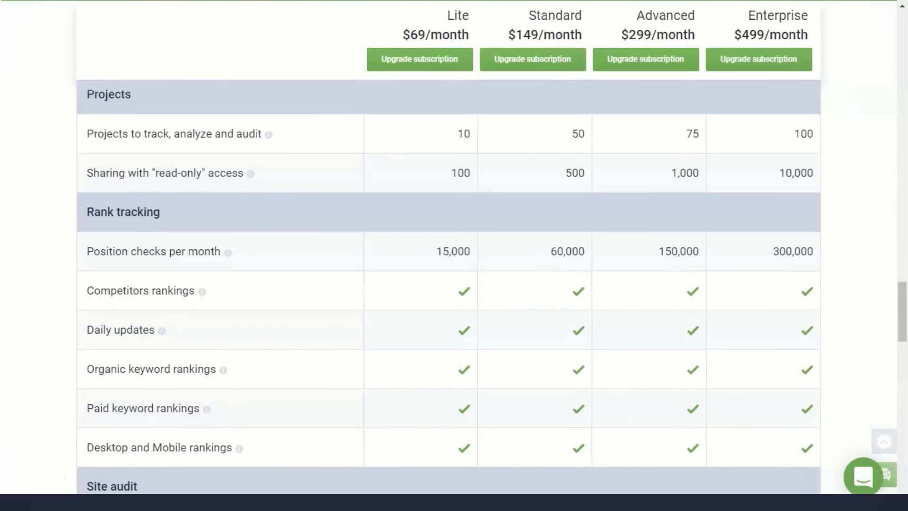
scroll("down", 3)
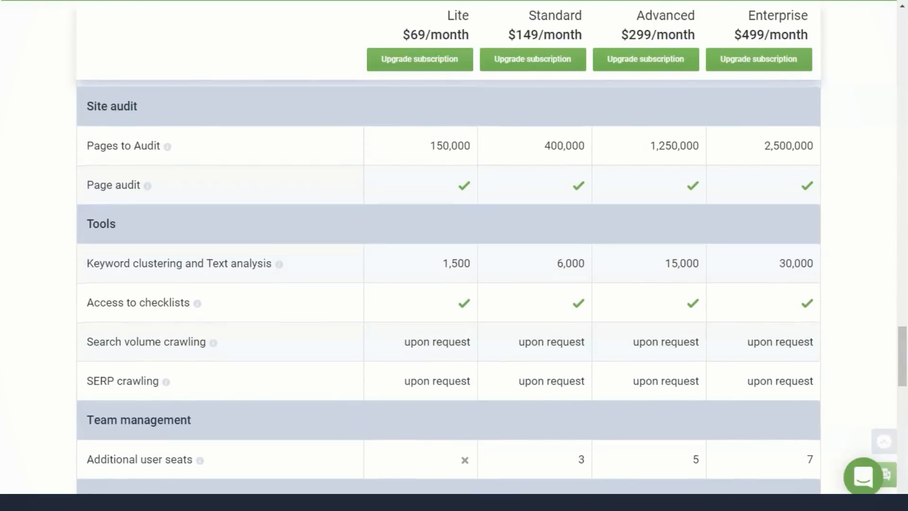
scroll("down", 3)
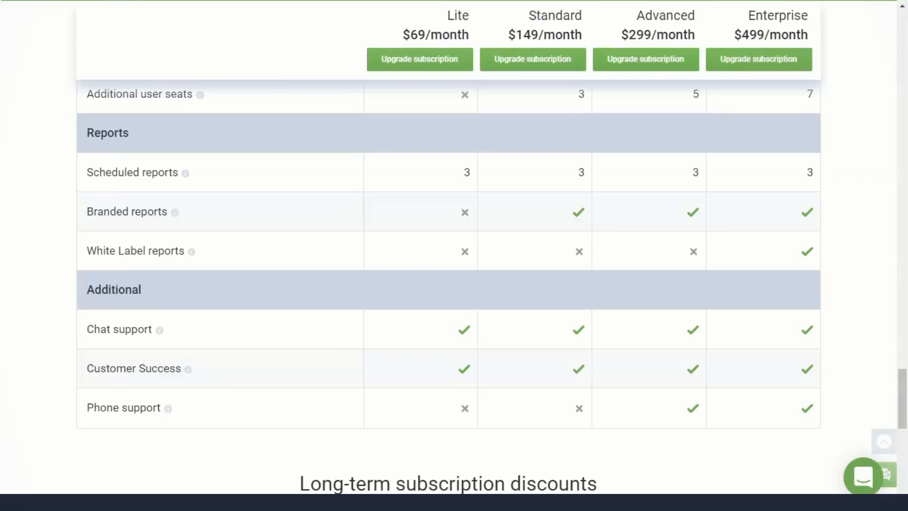
scroll("down", 3)
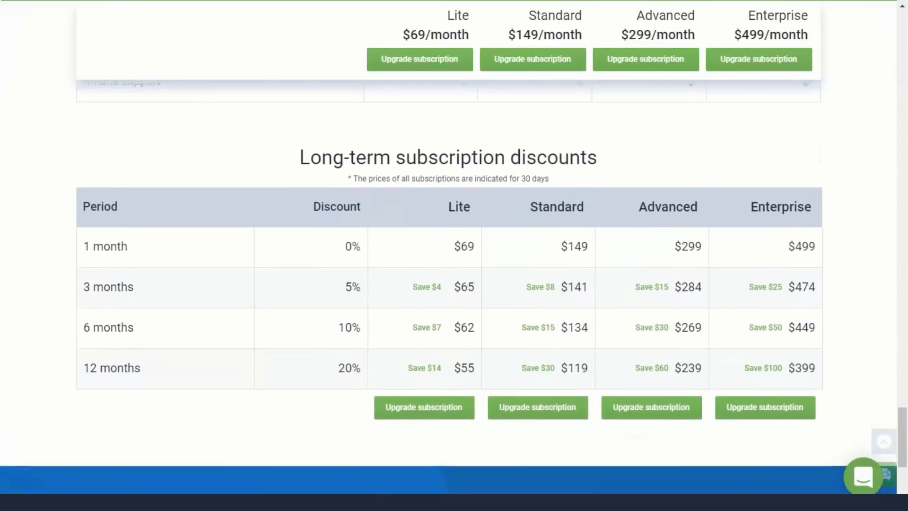
scroll("down", 3)
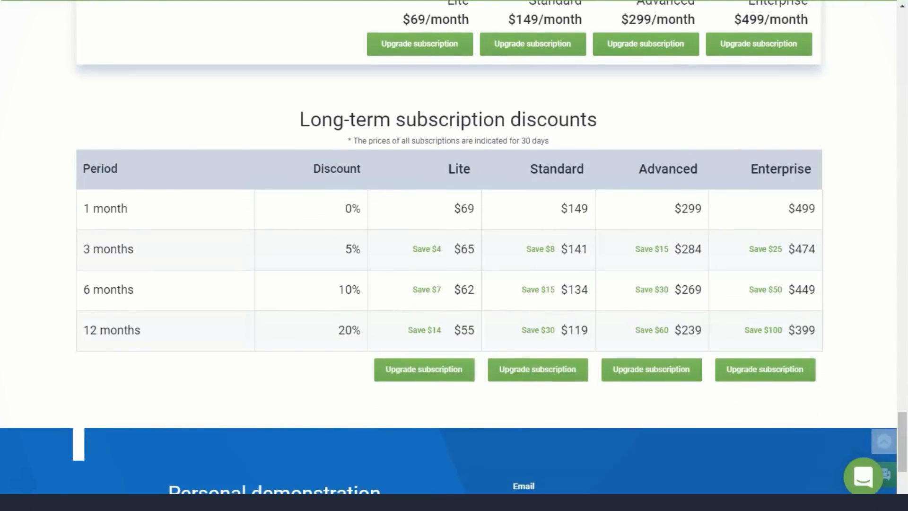
scroll("up", 3)
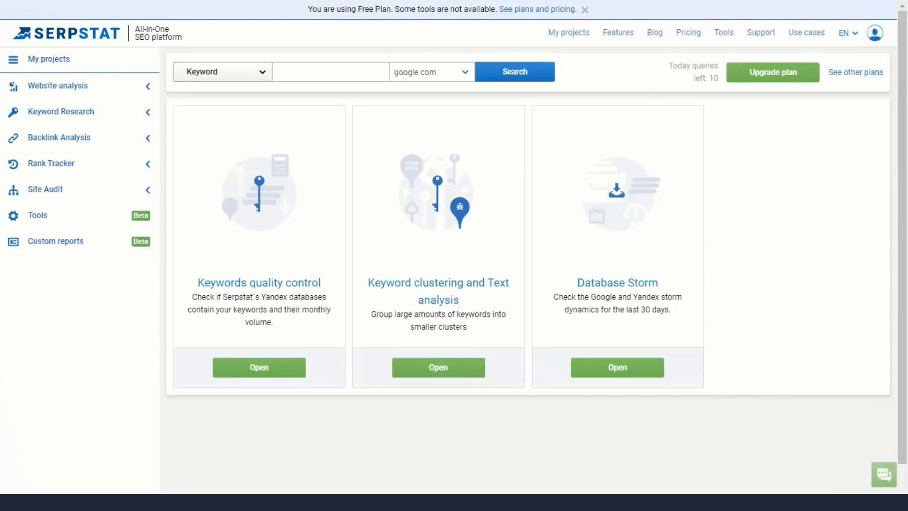
- Enter 'love quotes' in the search field before heading back to the tools overview
type("love quotes")
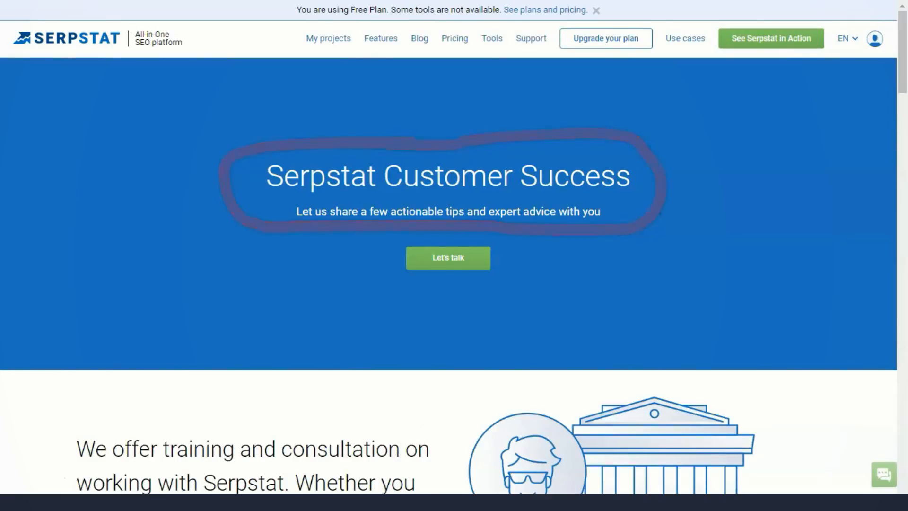
- Scroll down the Customer Success page to its support information tabs
scroll("down", 3)
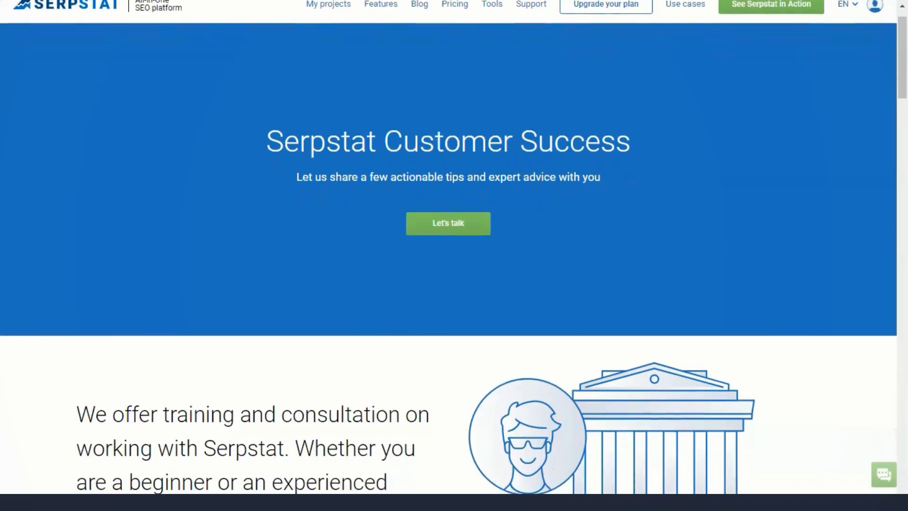
scroll("down", 3)
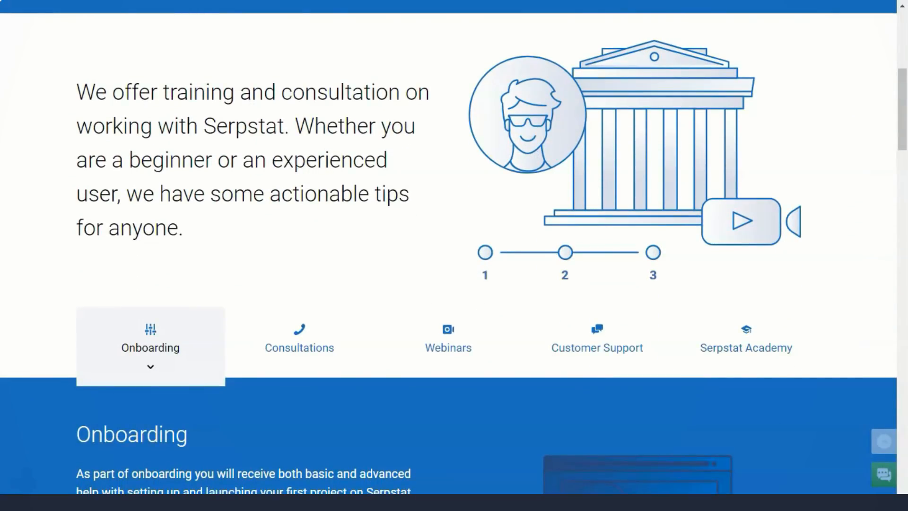
scroll("down", 3)
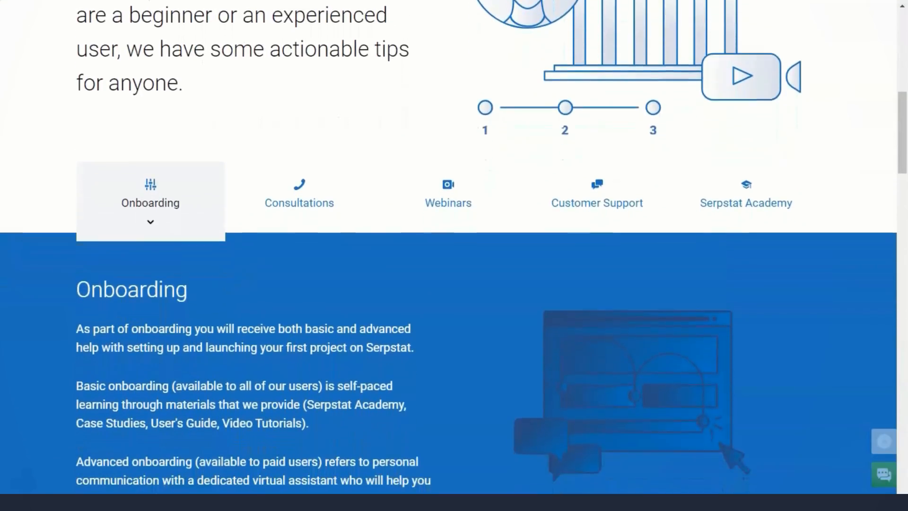
scroll("down", 3)
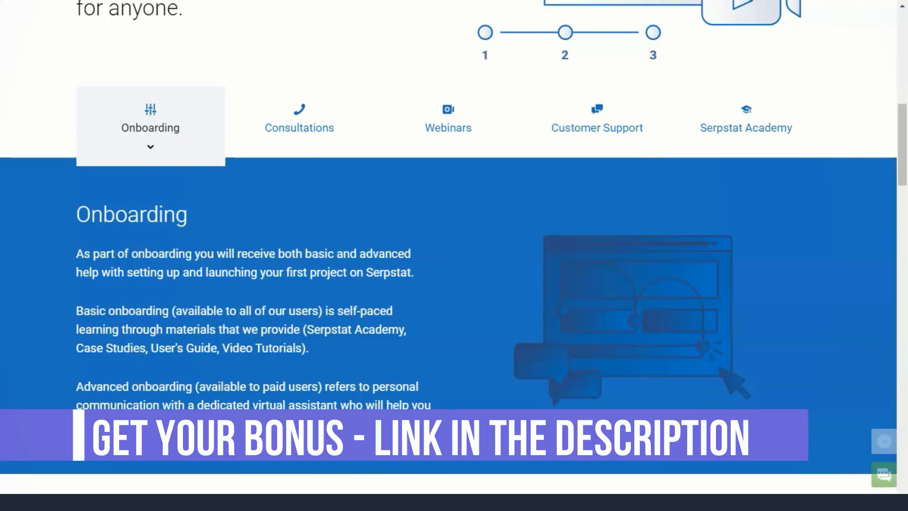
- Switch through the Consultations, Webinars and Customer Support information in turn
left_click(300, 119)
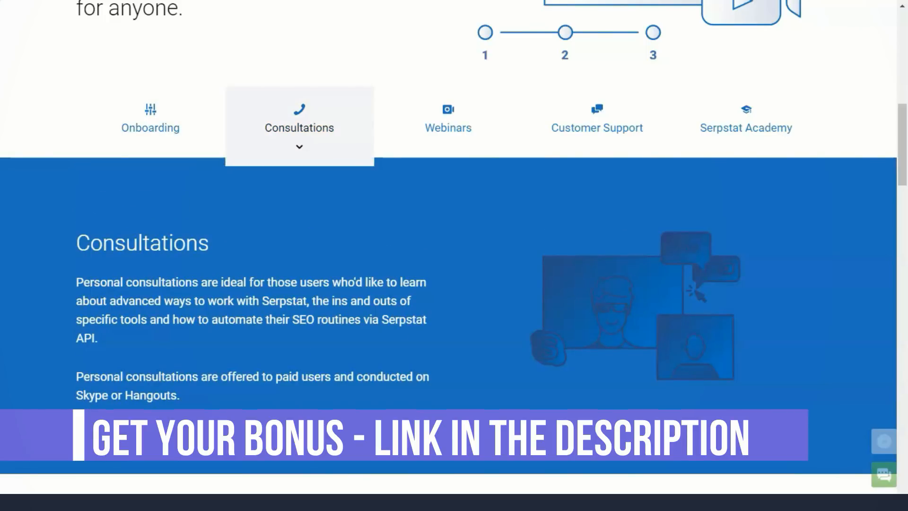
left_click(447, 119)
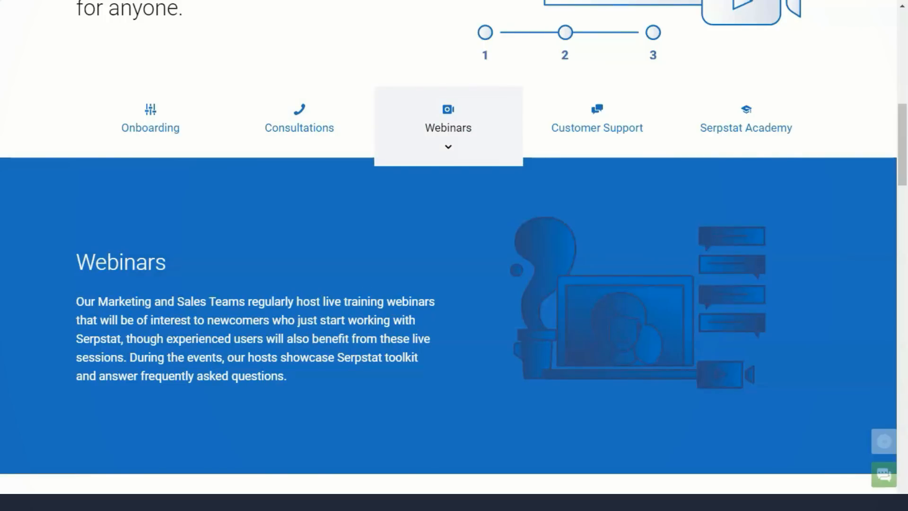
left_click(597, 122)
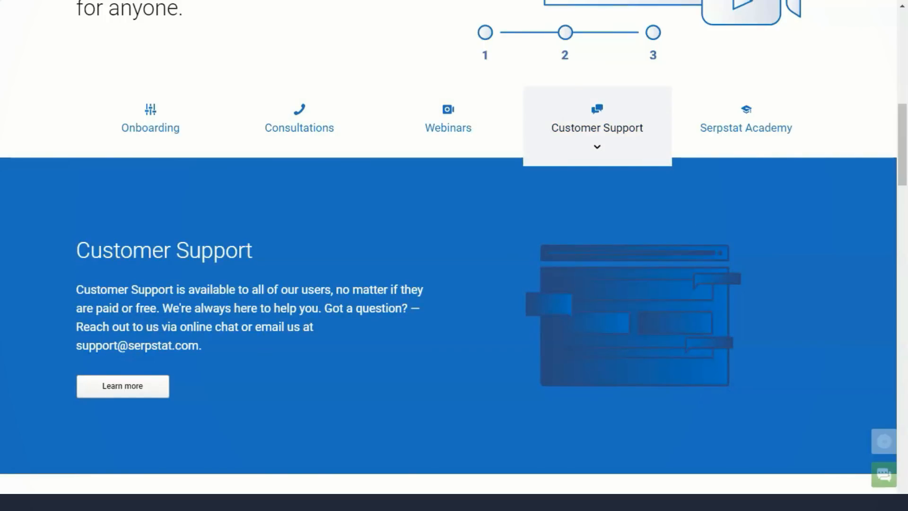
left_click(746, 119)
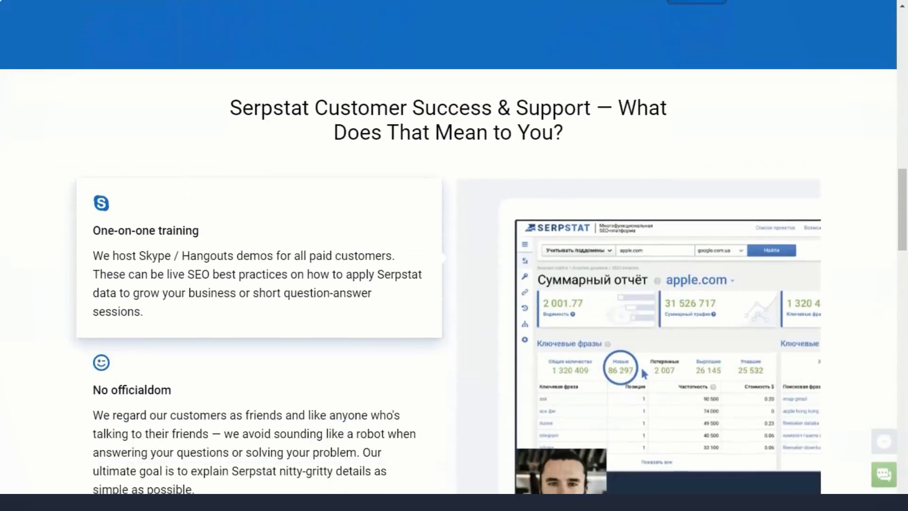
- Read down past the Result-driven section and advance the testimonials carousel to the next reviews
scroll("down", 3)
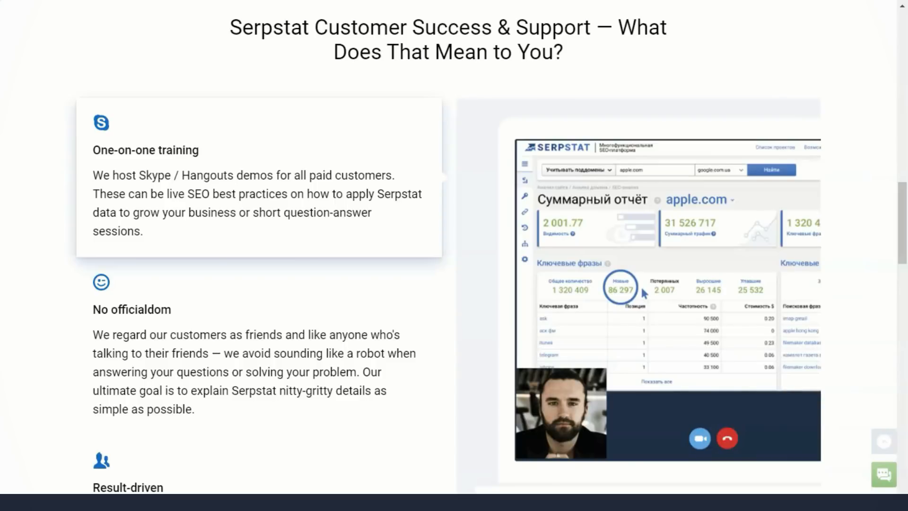
scroll("down", 3)
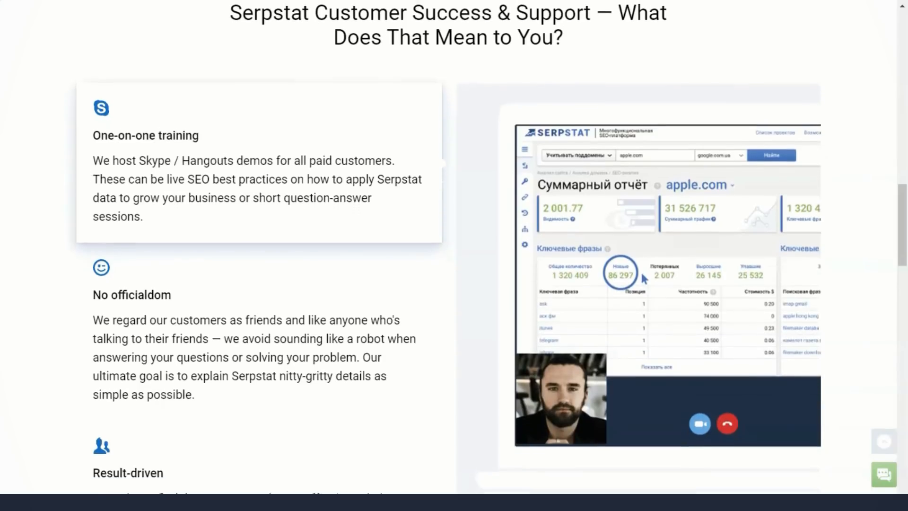
scroll("down", 3)
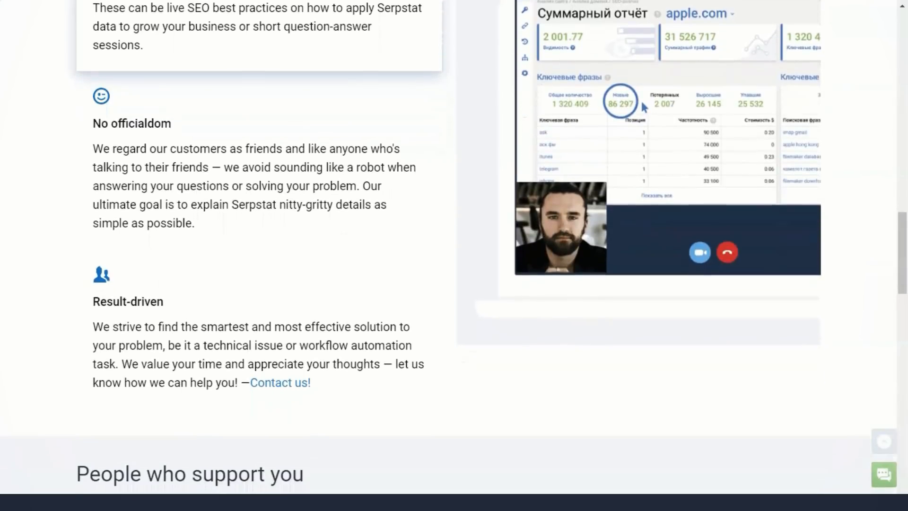
scroll("down", 3)
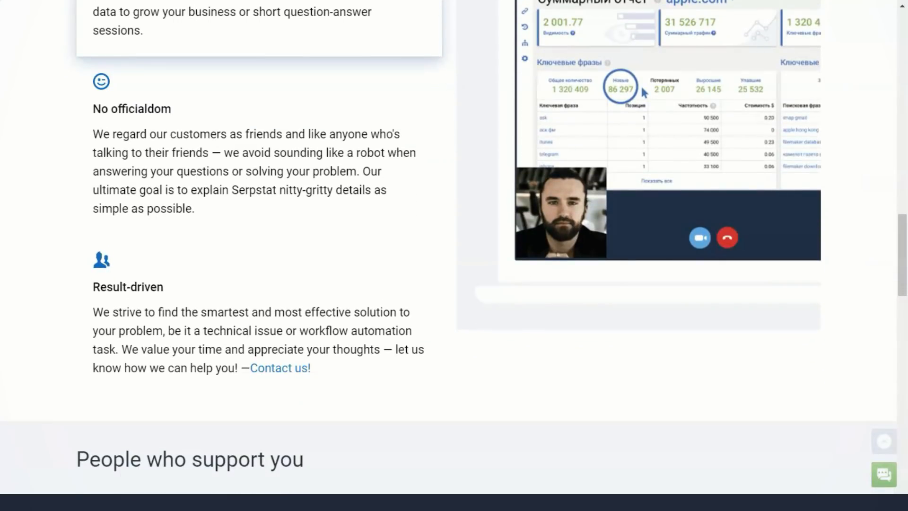
scroll("down", 3)
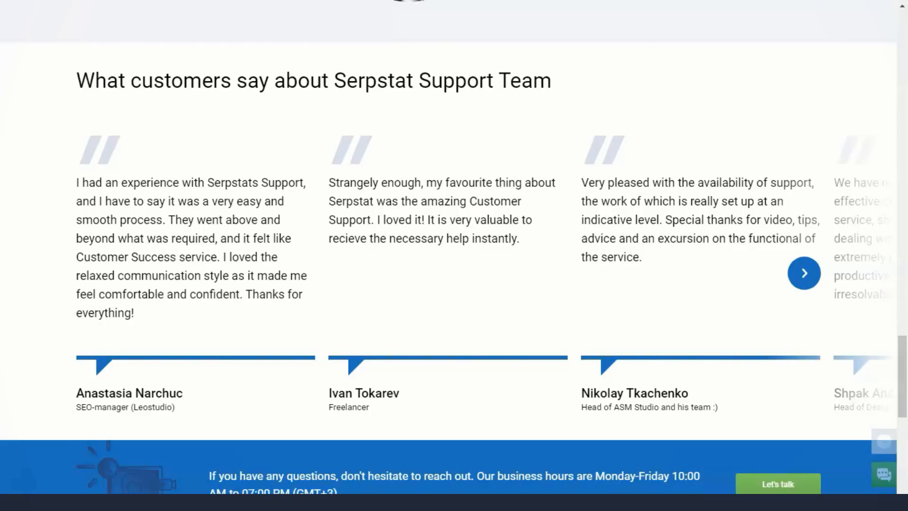
left_click(804, 273)
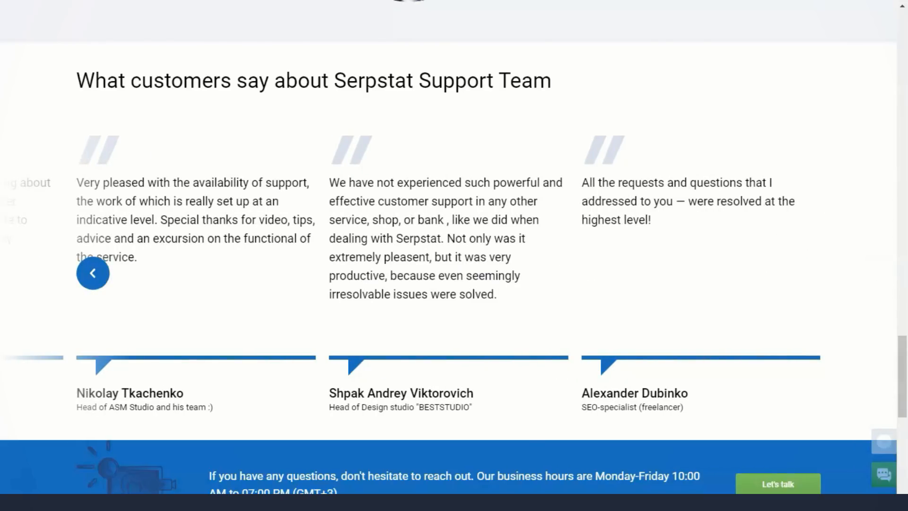
scroll("down", 3)
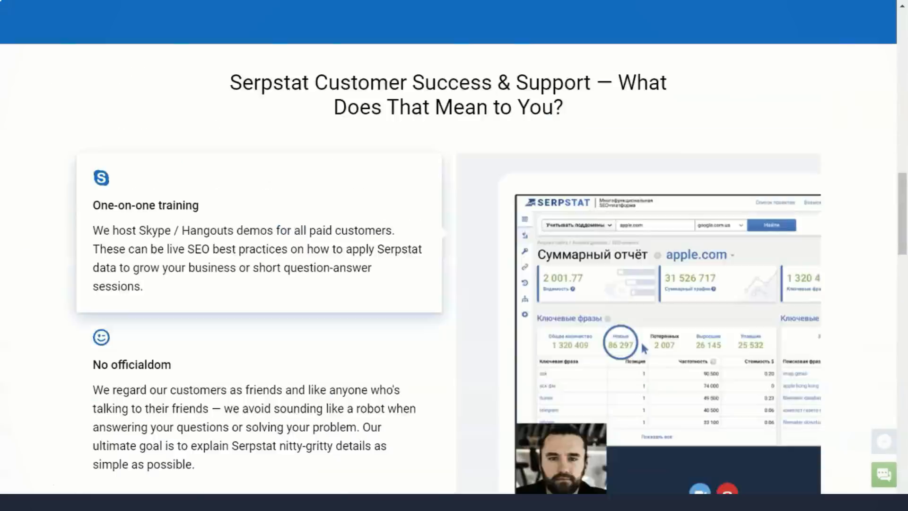
- Open Account details from the profile menu and scroll the plan usage limits to Newsletter preferences
left_click(874, 38)
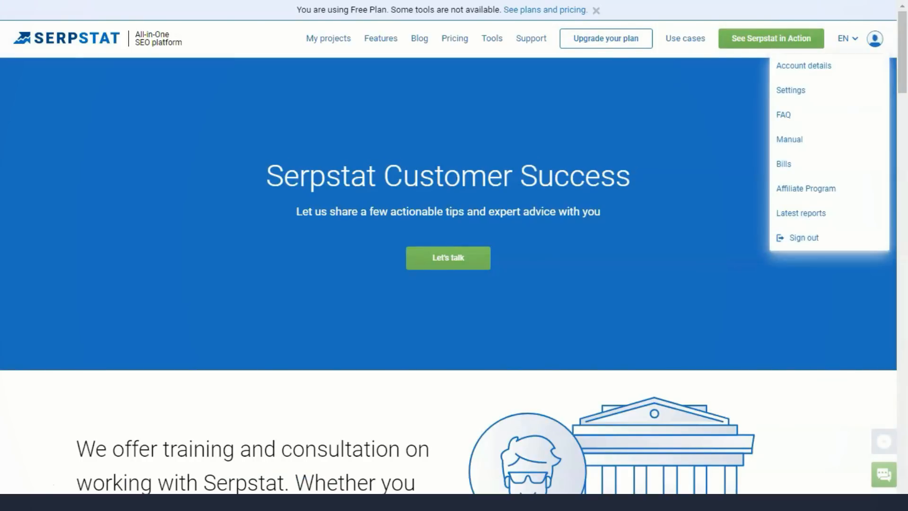
left_click(874, 39)
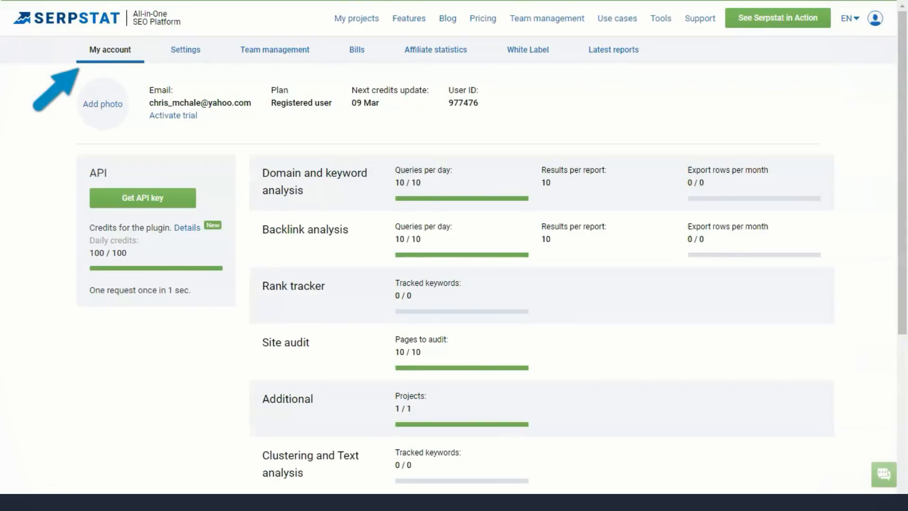
scroll("down", 3)
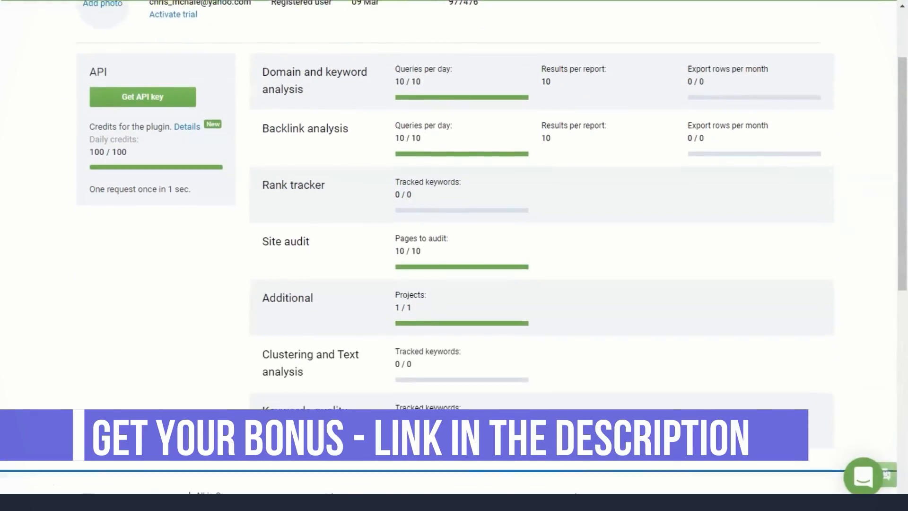
scroll("down", 3)
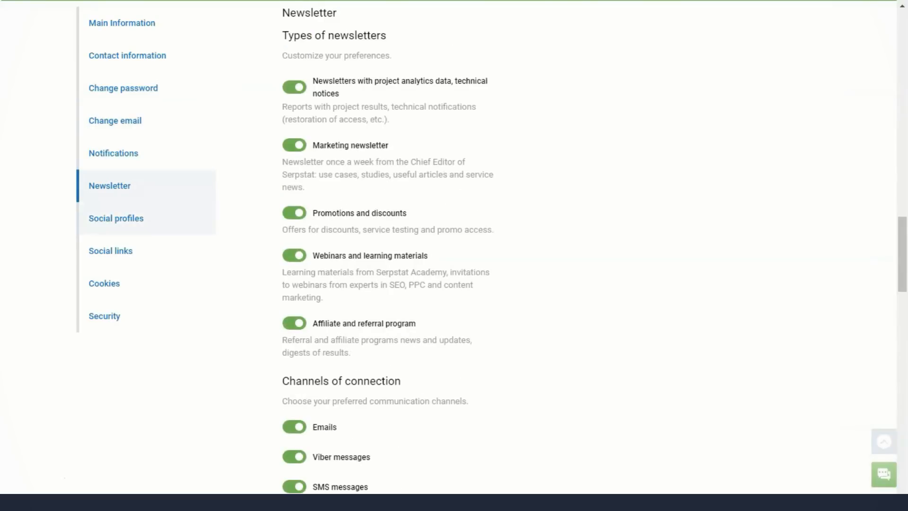
- View the Team management page about adding users, then move on to the Bills tab
left_click(104, 313)
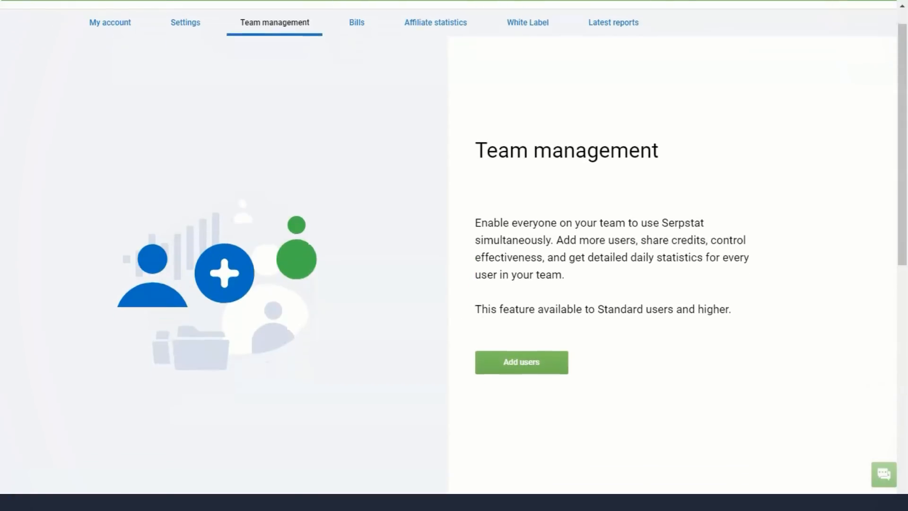
scroll("down", 3)
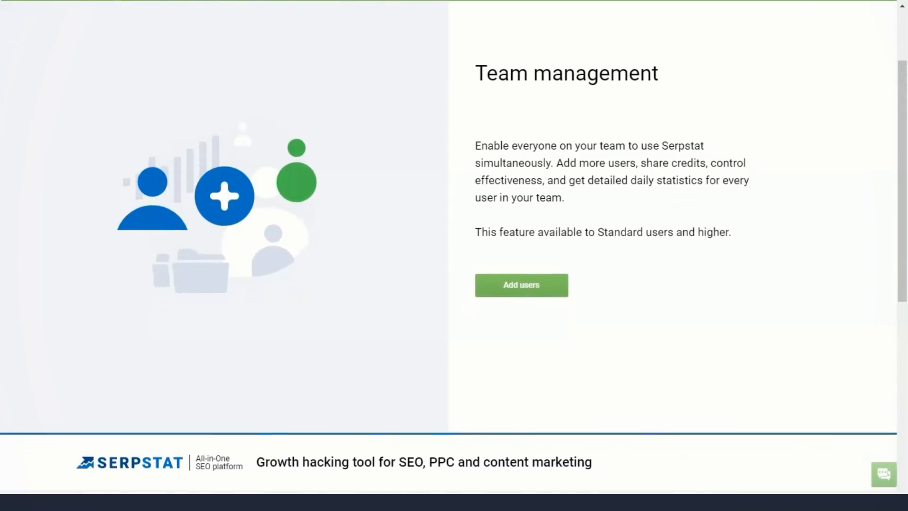
left_click(356, 49)
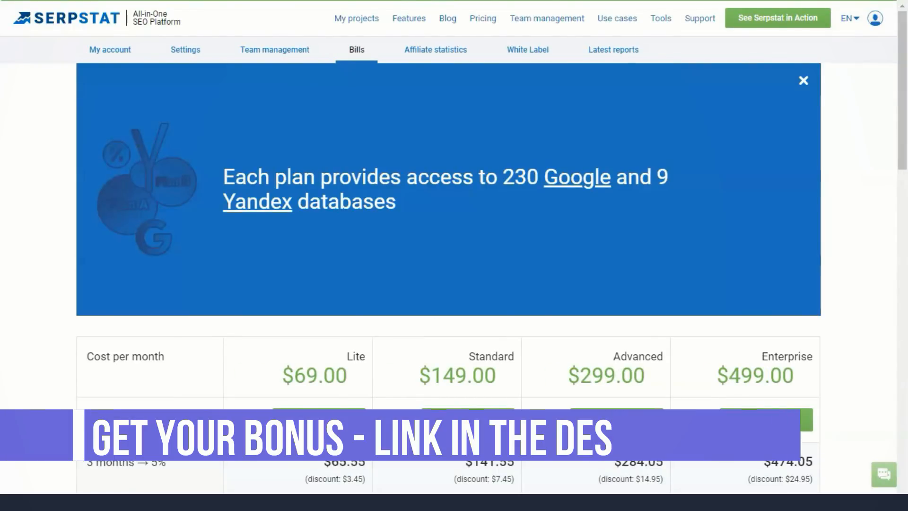
- Scroll the Bills page through plan prices, discounts and empty Payment history, then go to Affiliate statistics
scroll("down", 3)
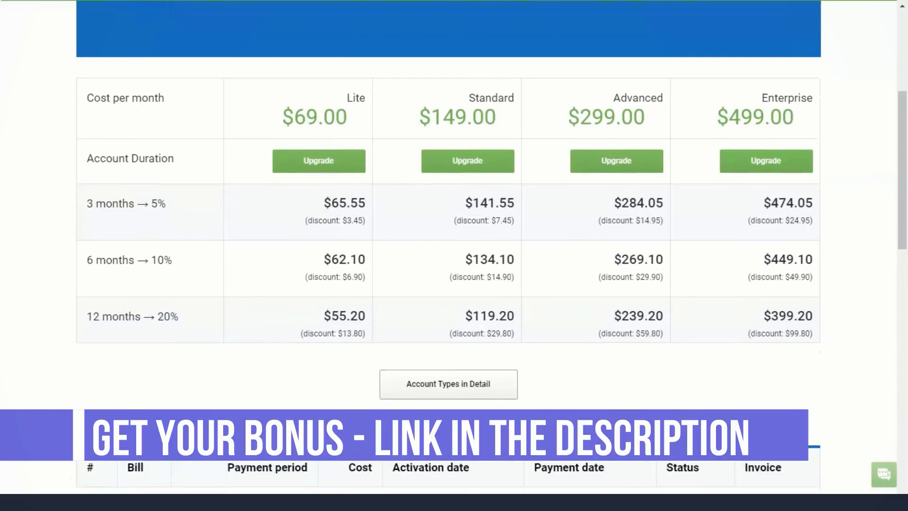
scroll("down", 3)
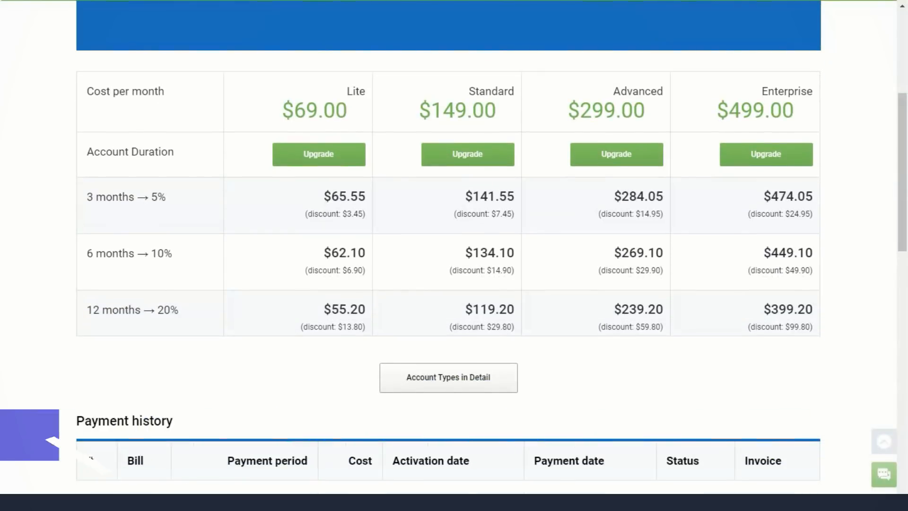
scroll("down", 3)
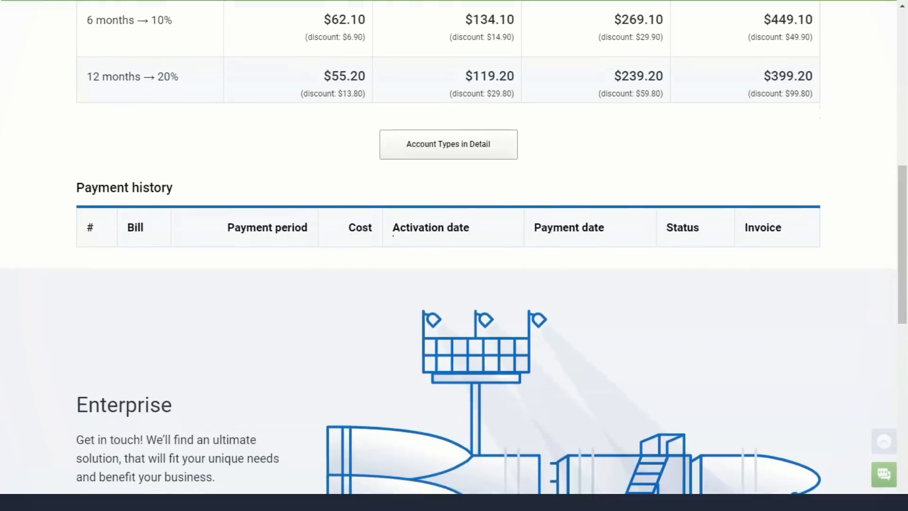
scroll("down", 3)
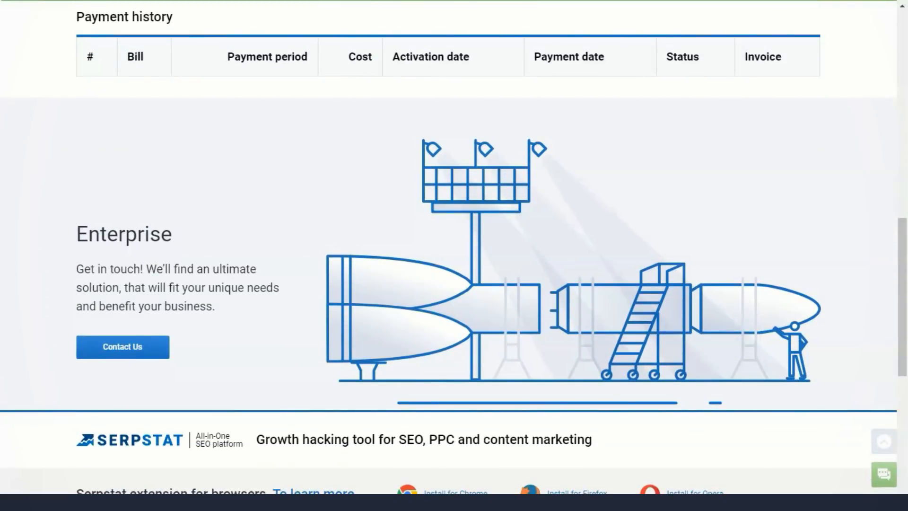
scroll("down", 3)
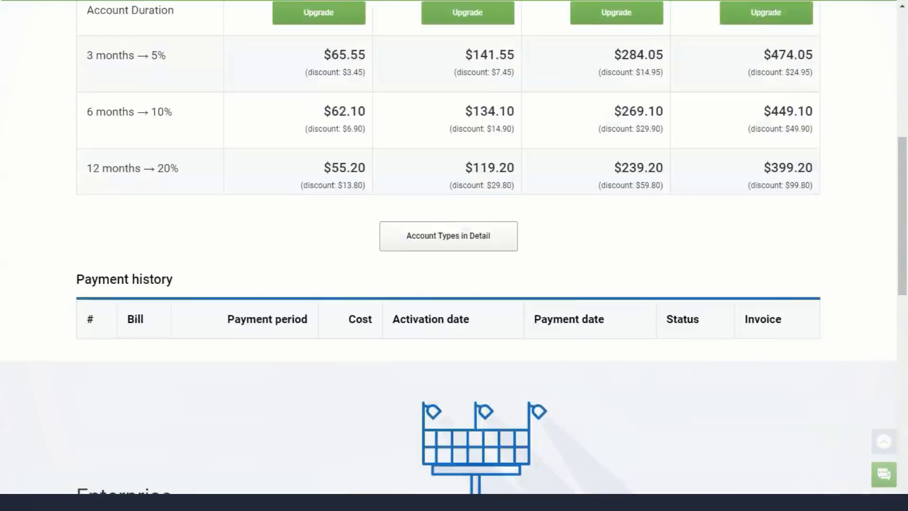
left_click(435, 50)
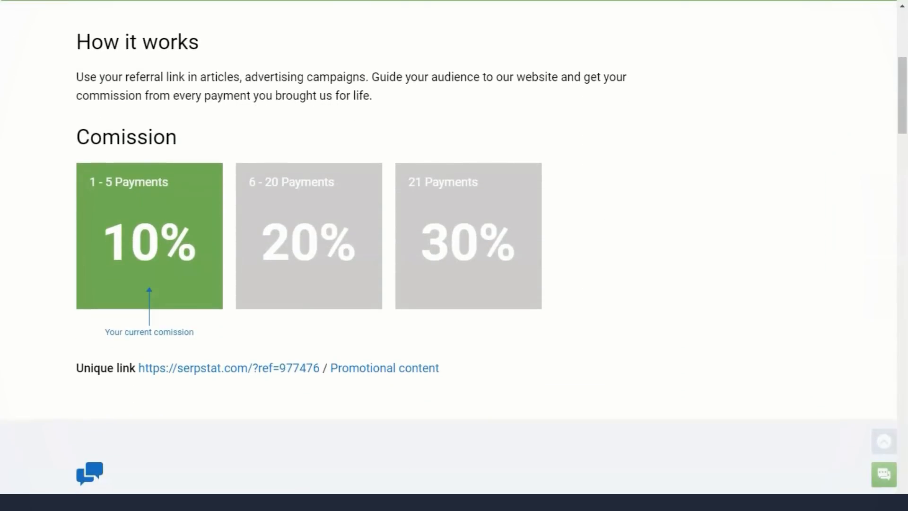
- Scroll the affiliate page through commission rules, empty statistics and referral-bonus plans
scroll("down", 3)
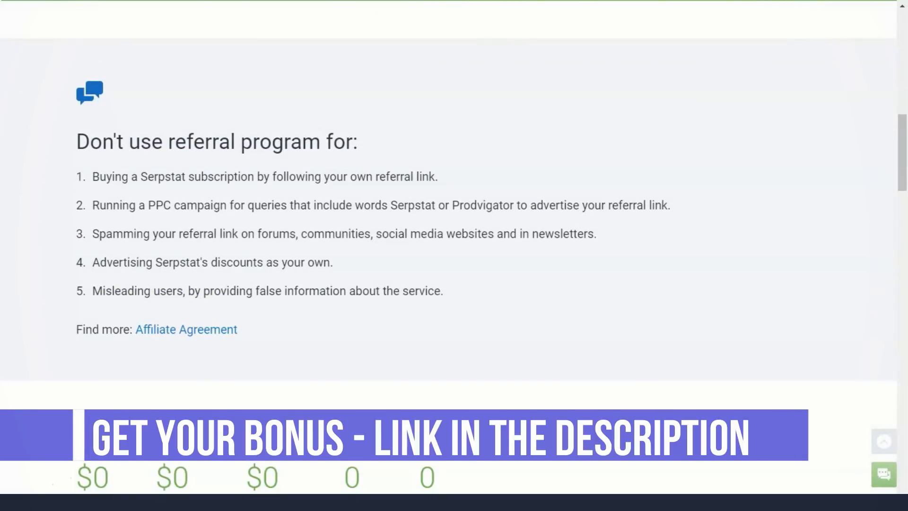
scroll("down", 3)
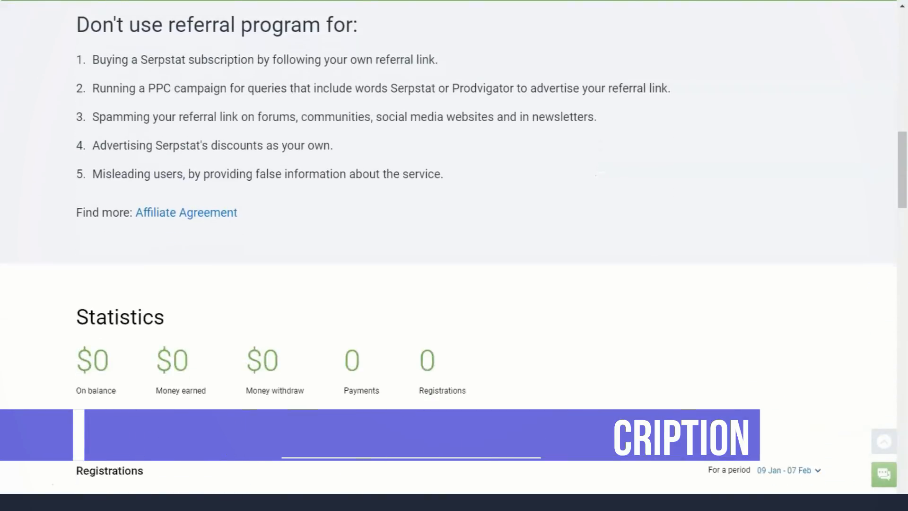
scroll("down", 3)
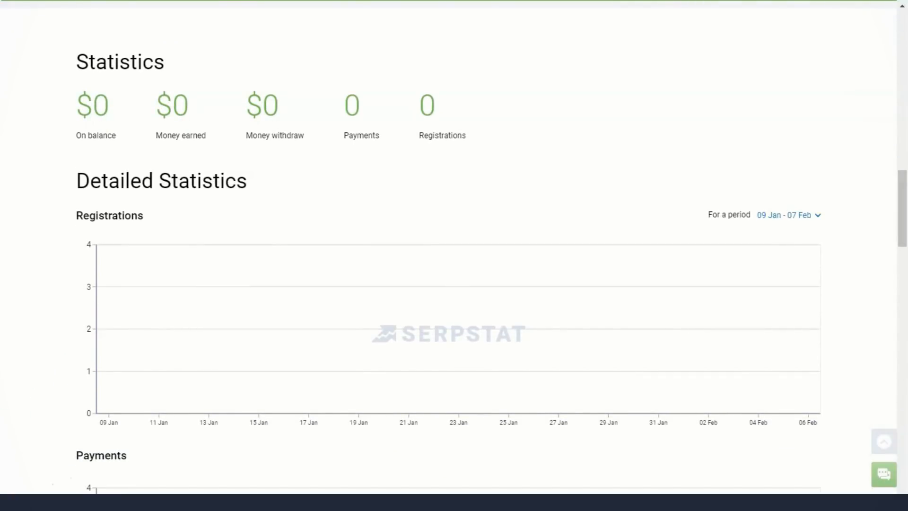
scroll("down", 3)
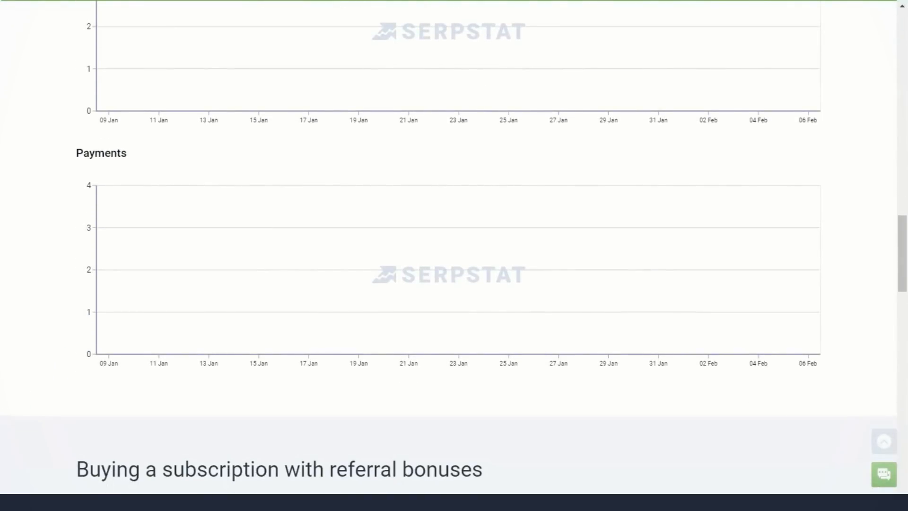
scroll("down", 3)
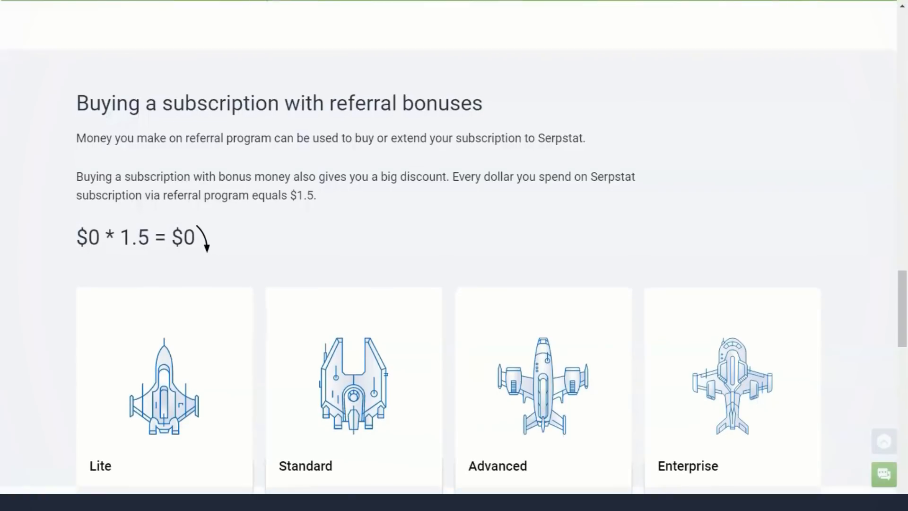
scroll("down", 3)
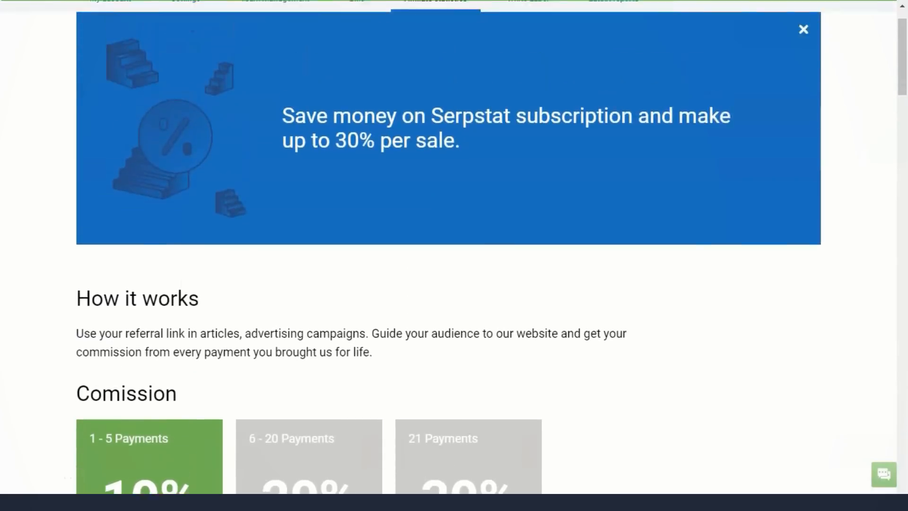
- Visit the White Label page and the Latest reports tab showing no reports for 60 days
left_click(527, 49)
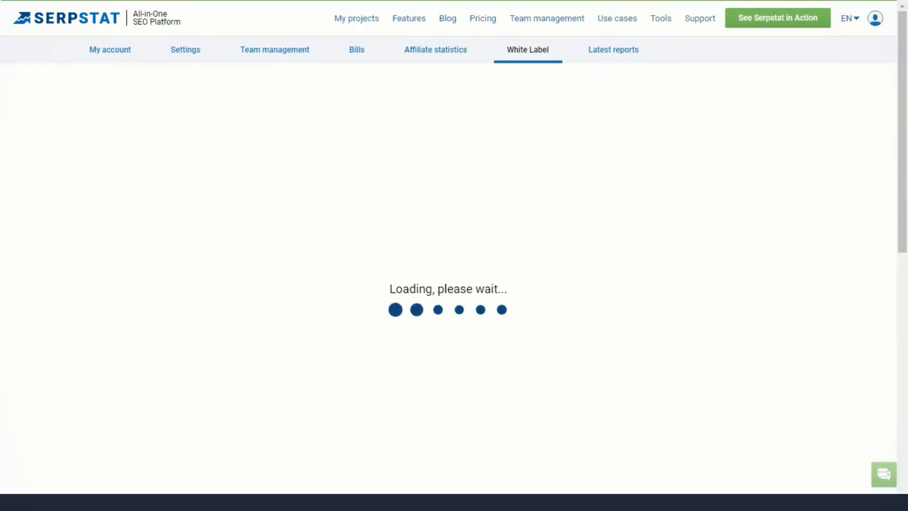
left_click(613, 49)
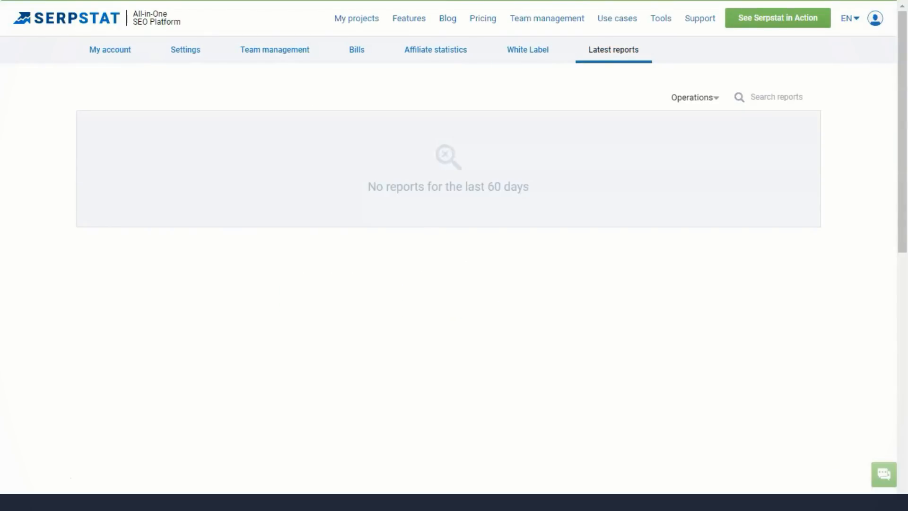